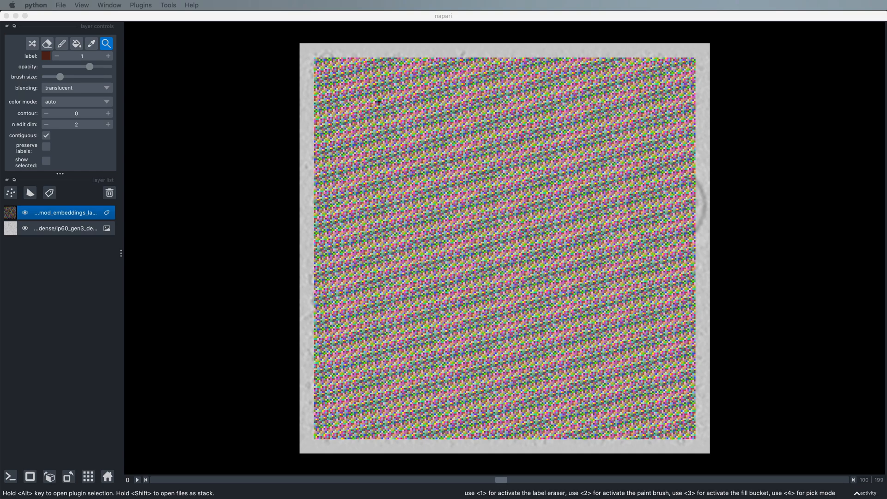
- Launch Cluster UMAP embeddings from napari-tomotwin and enter the .tumap file path
{"action": "left_click", "coordinate": [65, 229]}
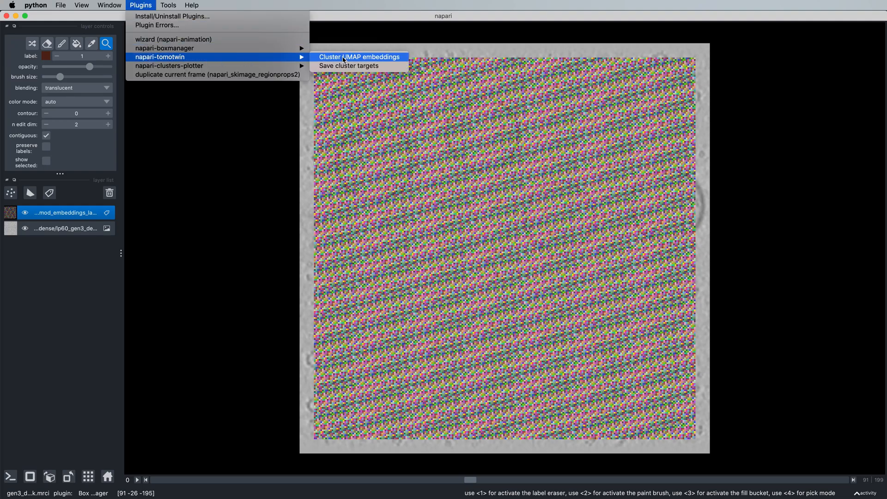
{"action": "left_click", "coordinate": [358, 56]}
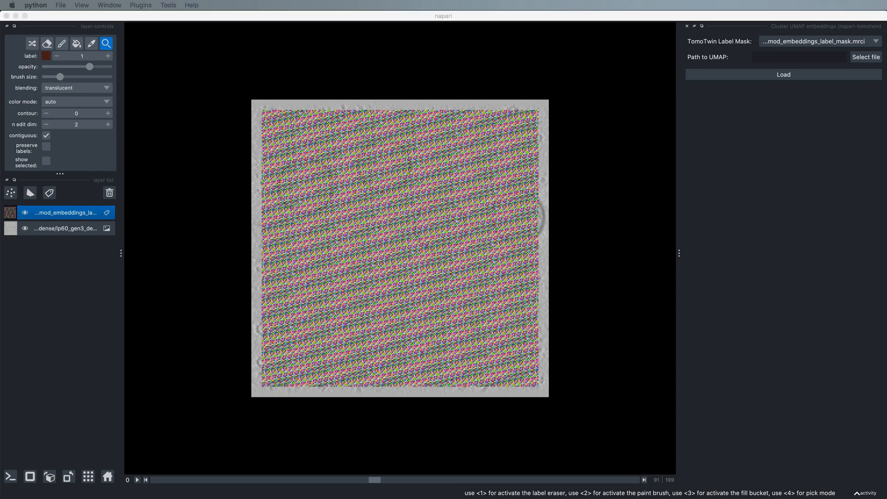
{"action": "left_click", "coordinate": [800, 56]}
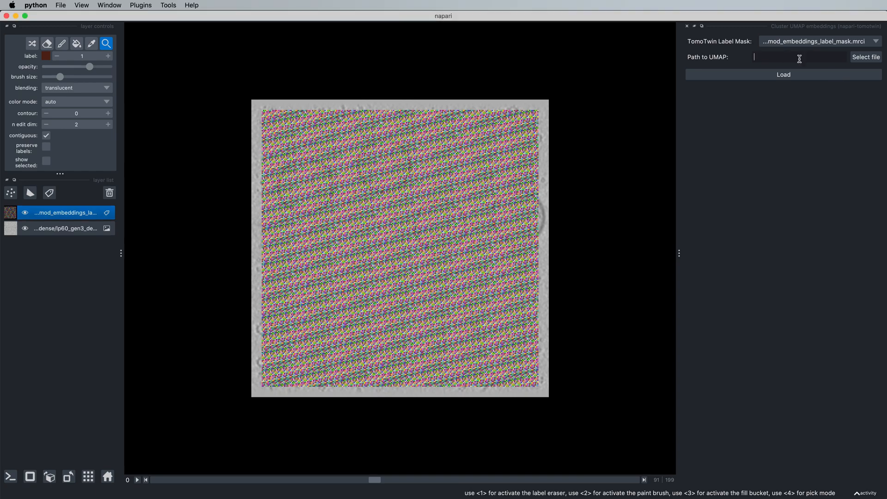
{"action": "left_click", "coordinate": [865, 56]}
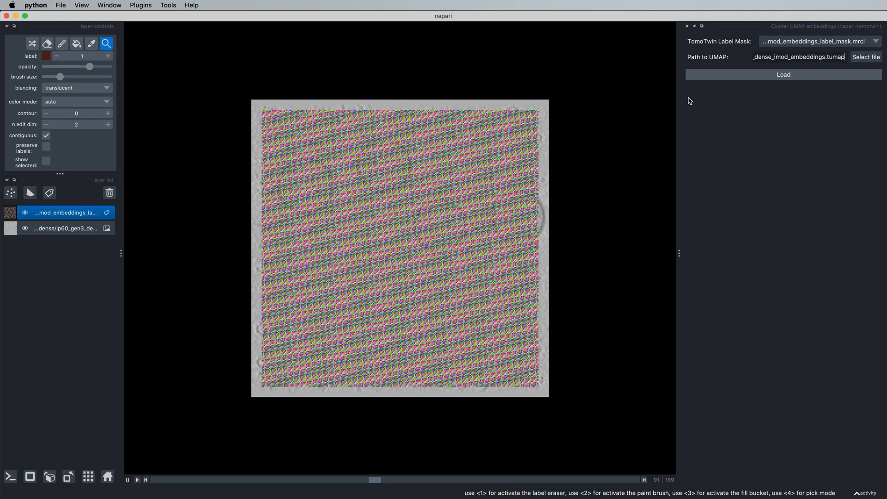
{"action": "mouse_move", "coordinate": [455, 214]}
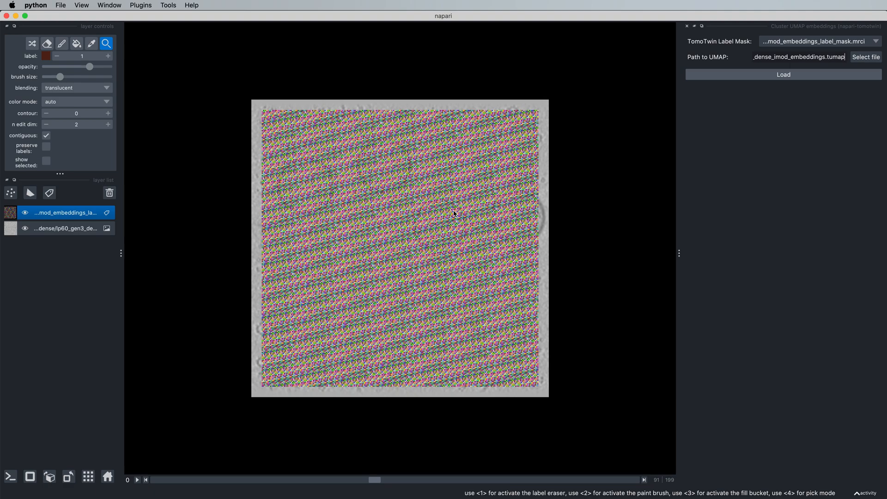
- Load the embeddings into an umap_0 vs umap_1 plot beside the tomogram and zoom in
{"action": "left_click", "coordinate": [782, 74]}
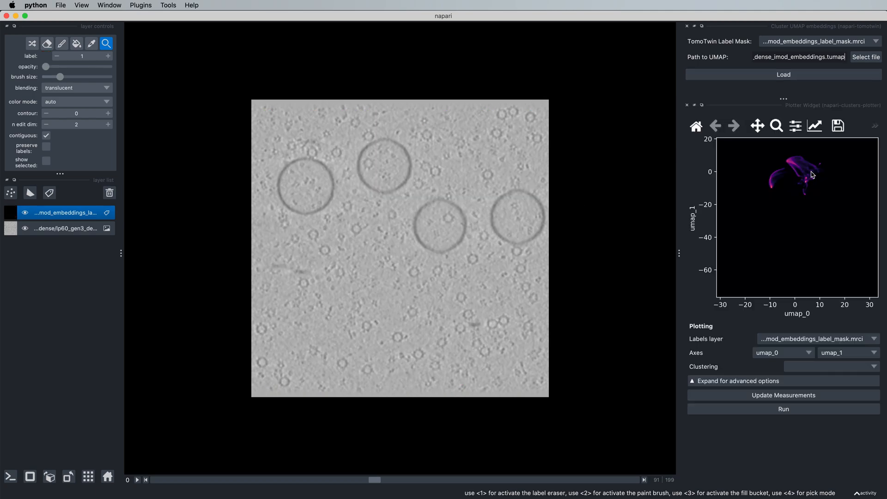
{"action": "mouse_move", "coordinate": [753, 184]}
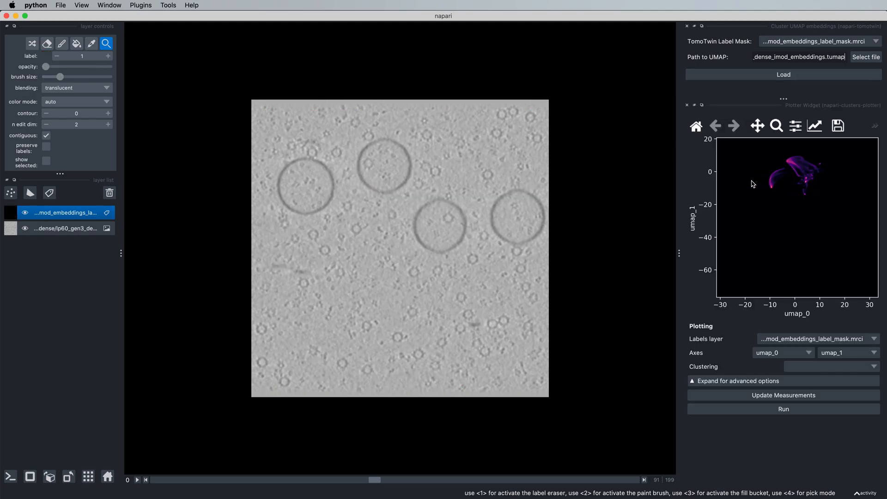
{"action": "mouse_move", "coordinate": [827, 173]}
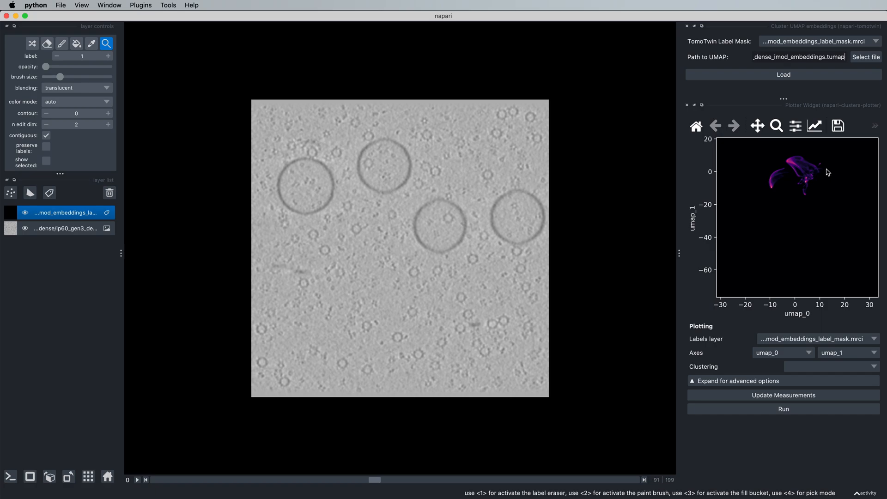
{"action": "mouse_move", "coordinate": [678, 188]}
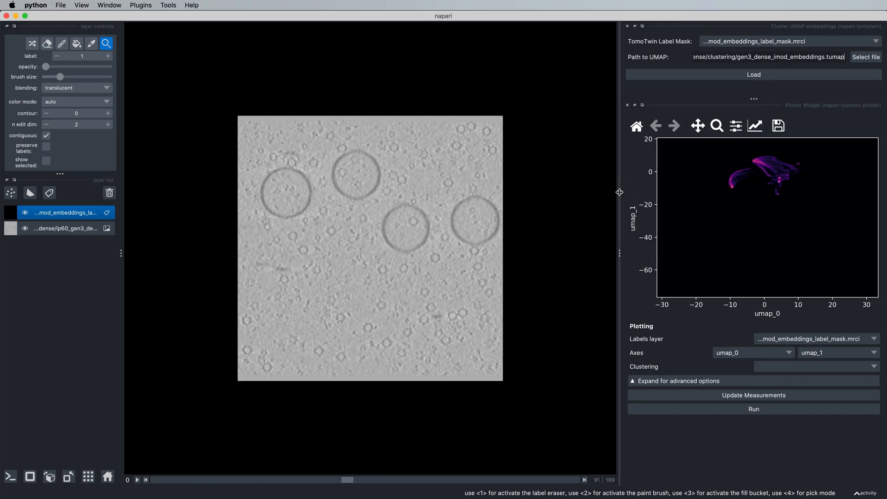
{"action": "scroll", "scroll_direction": "up", "scroll_amount": 3}
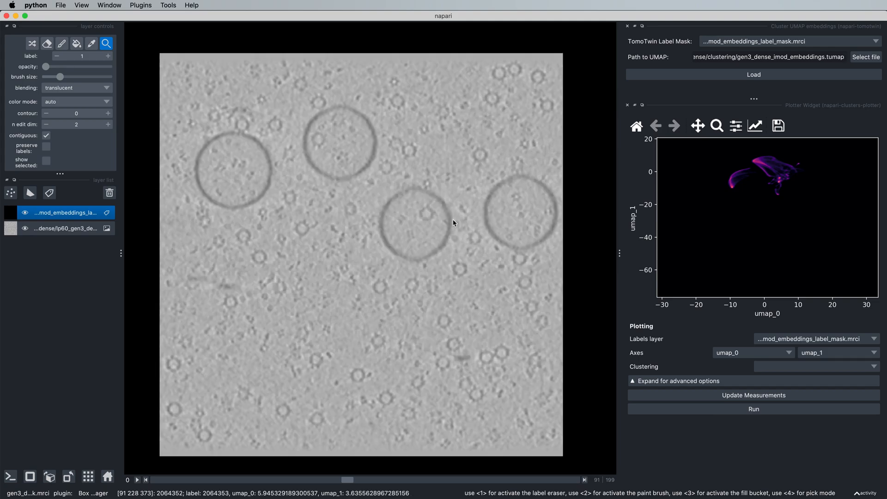
{"action": "mouse_move", "coordinate": [715, 126]}
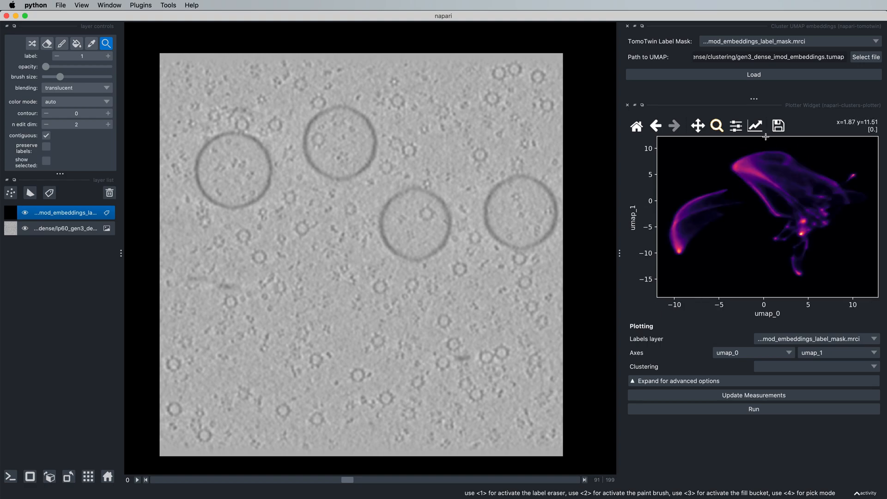
{"action": "mouse_move", "coordinate": [770, 183]}
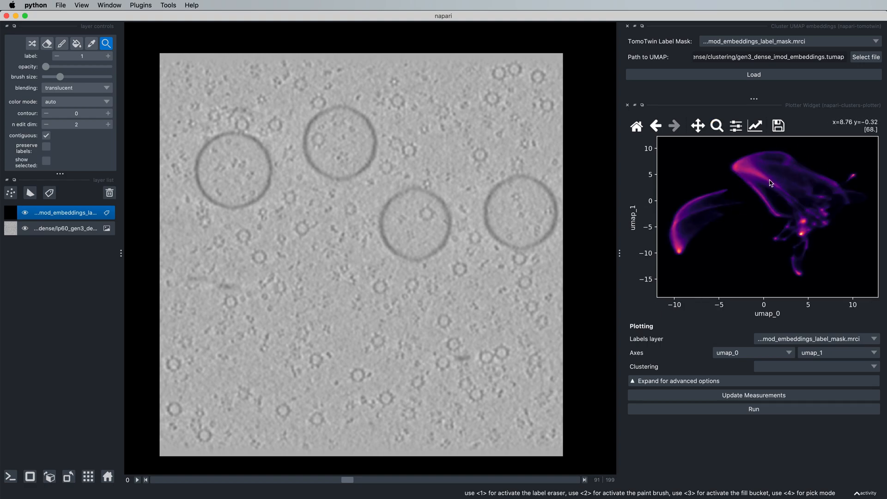
{"action": "mouse_move", "coordinate": [746, 200]}
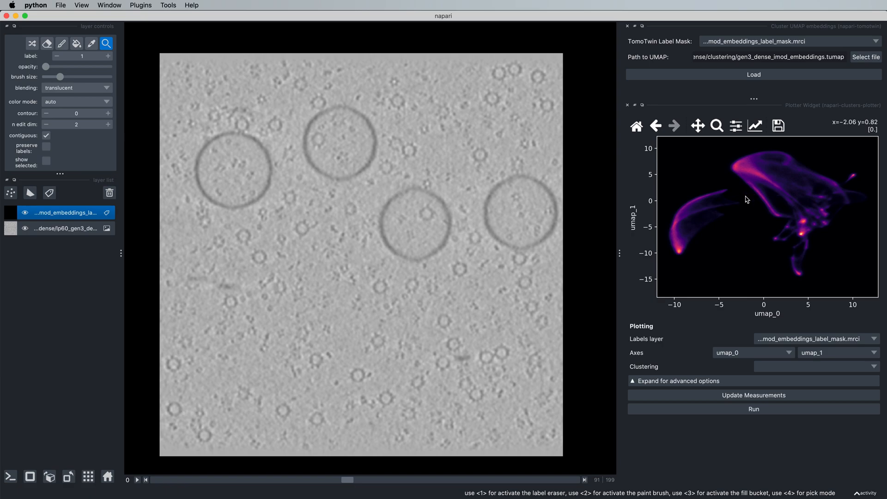
{"action": "mouse_move", "coordinate": [794, 273]}
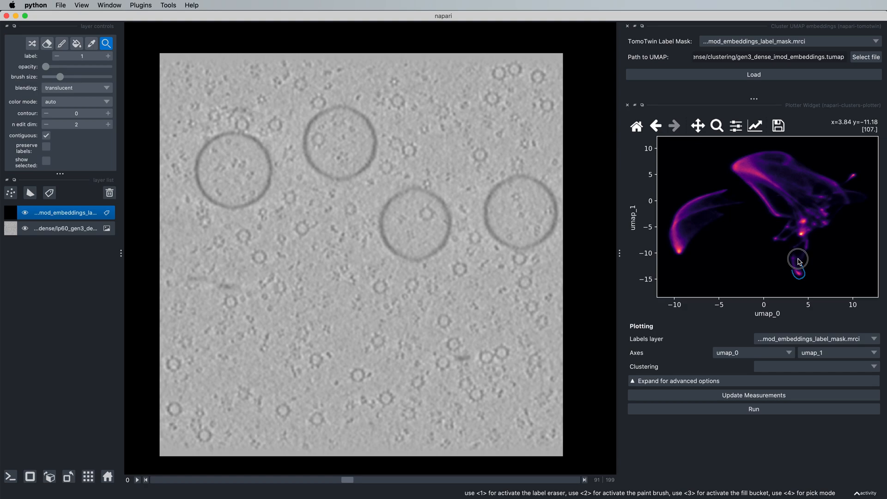
{"action": "mouse_move", "coordinate": [796, 261]}
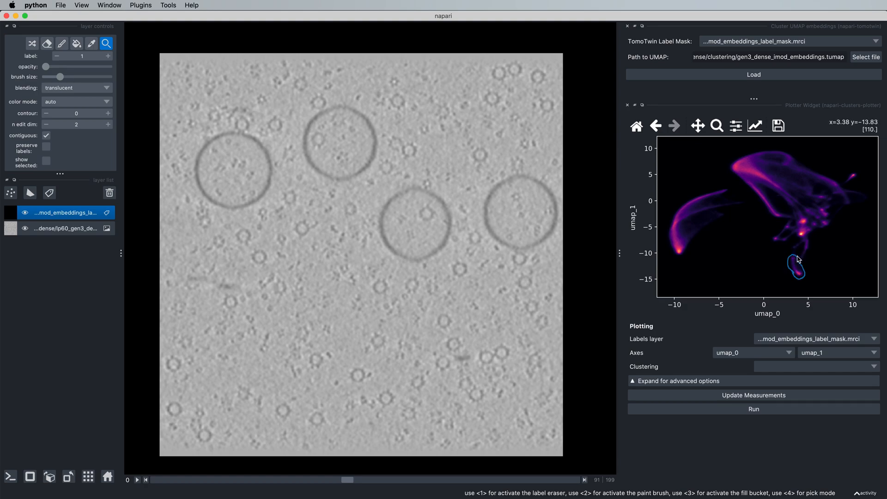
{"action": "mouse_move", "coordinate": [794, 269]}
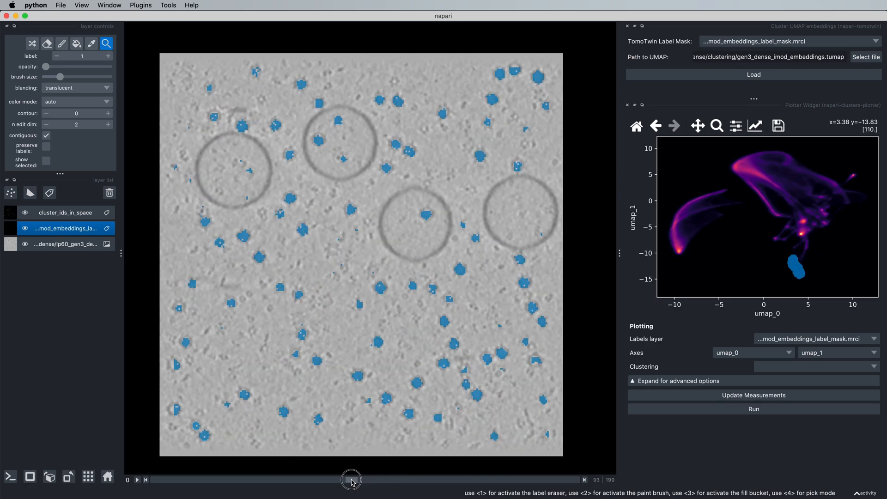
{"action": "mouse_move", "coordinate": [852, 183]}
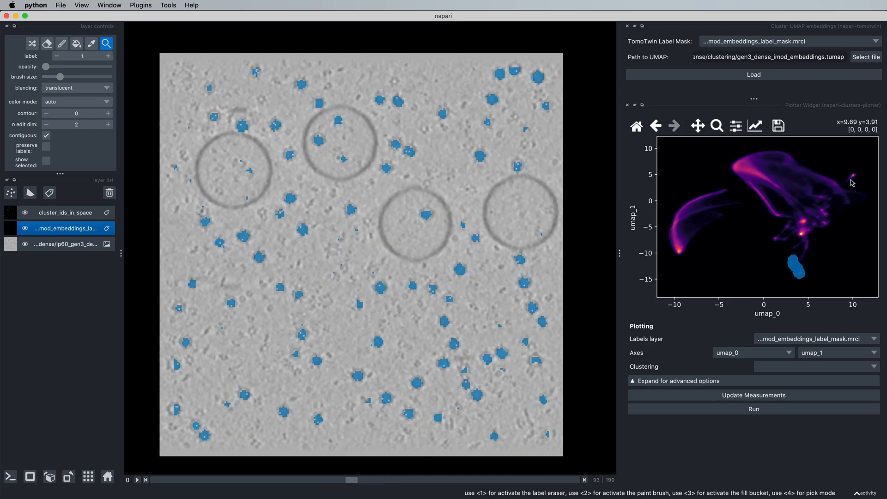
{"action": "mouse_move", "coordinate": [850, 174]}
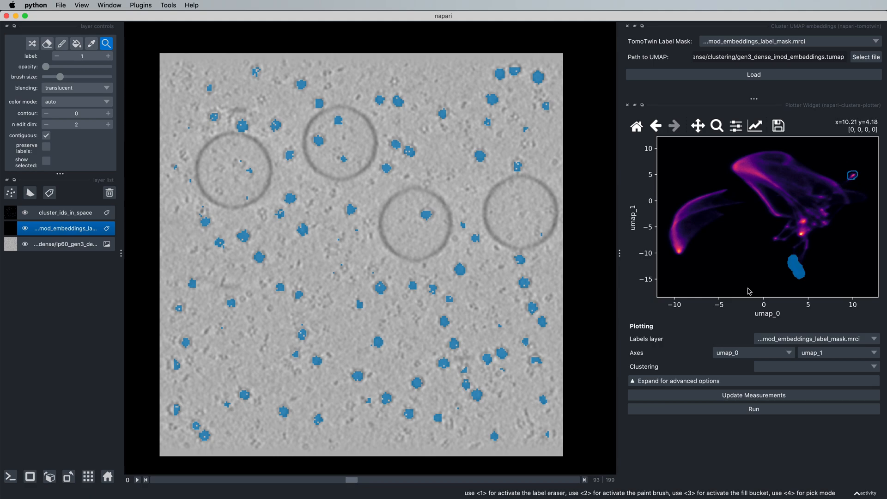
{"action": "mouse_move", "coordinate": [535, 401]}
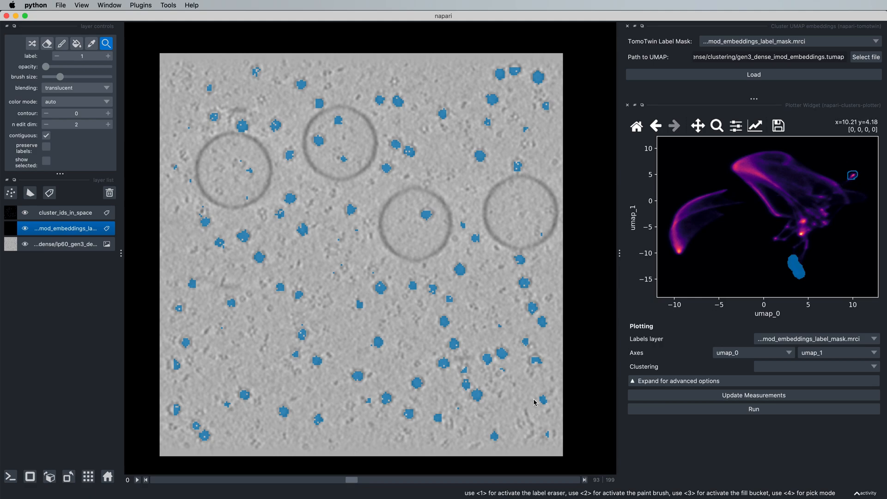
{"action": "mouse_move", "coordinate": [776, 252]}
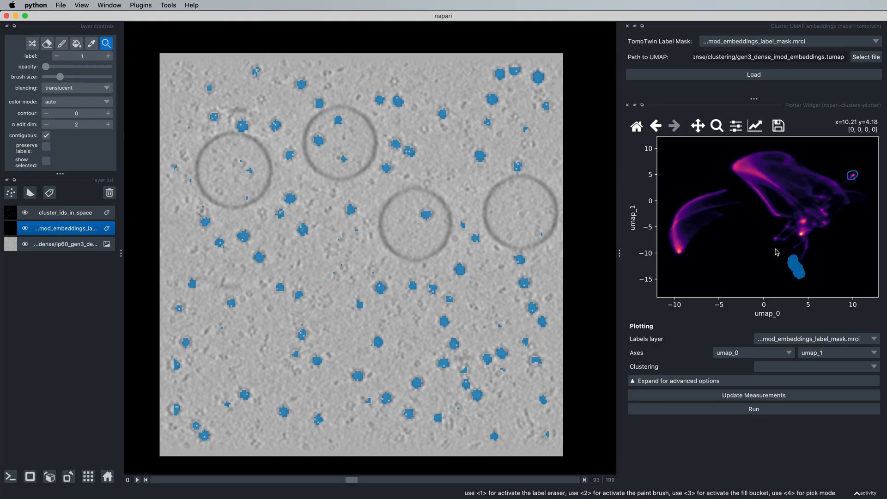
- Apply the second lassoed UMAP region as the green cluster in the tomogram
{"action": "left_click", "coordinate": [778, 240]}
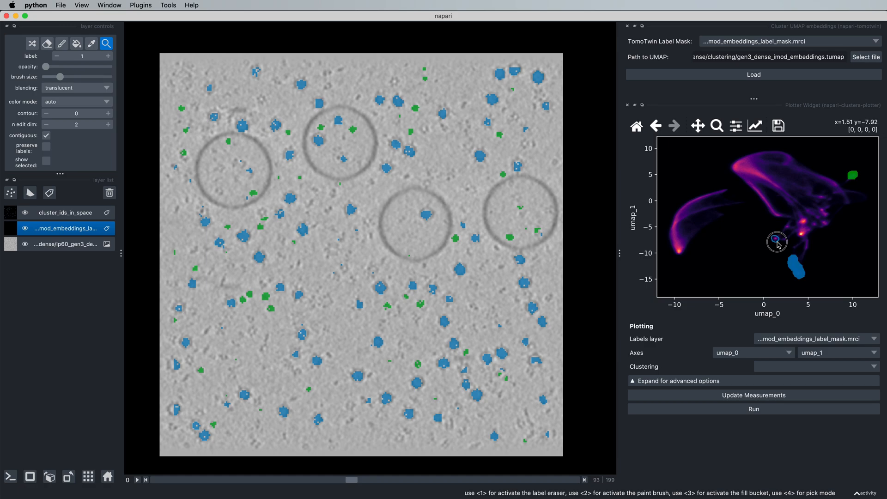
{"action": "mouse_move", "coordinate": [328, 416]}
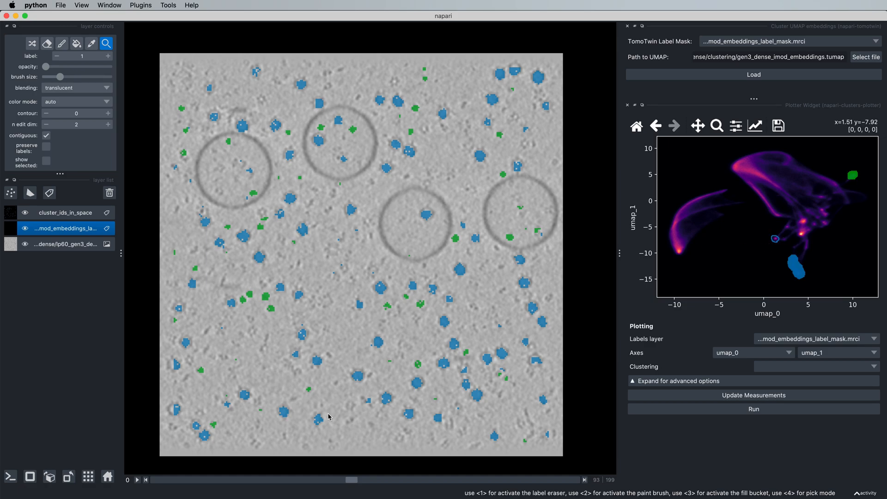
{"action": "mouse_move", "coordinate": [362, 441]}
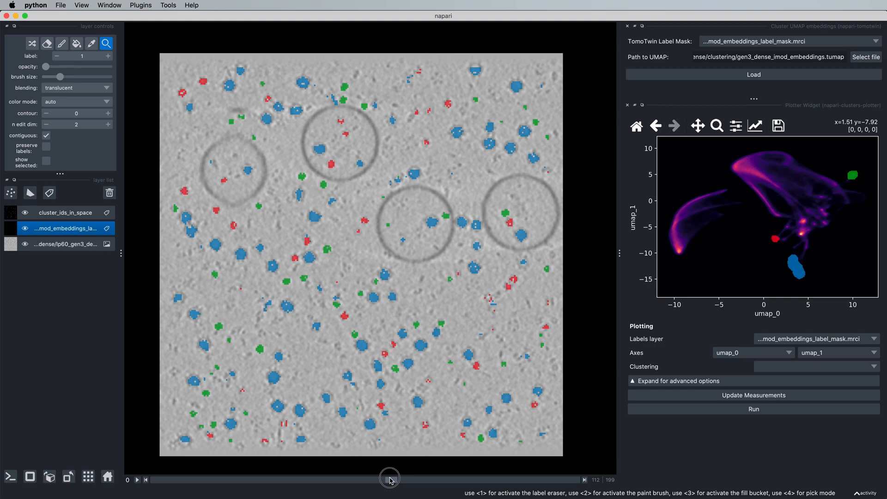
{"action": "mouse_move", "coordinate": [414, 253]}
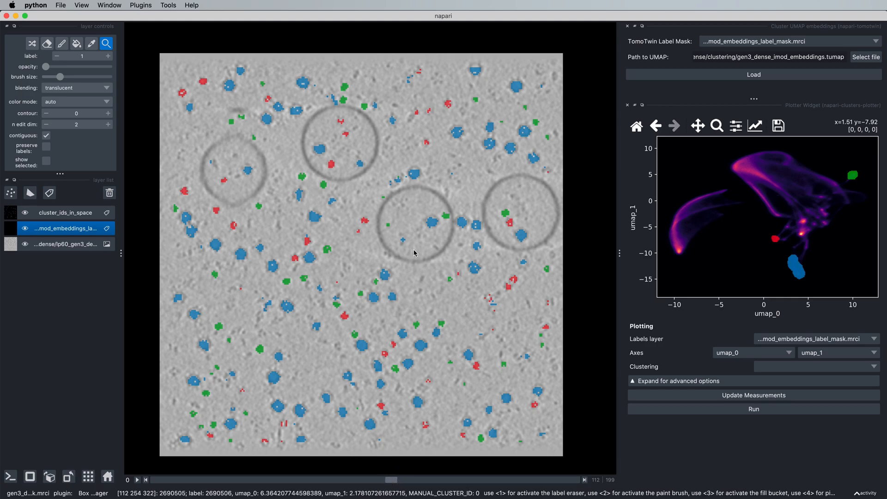
{"action": "mouse_move", "coordinate": [515, 236]}
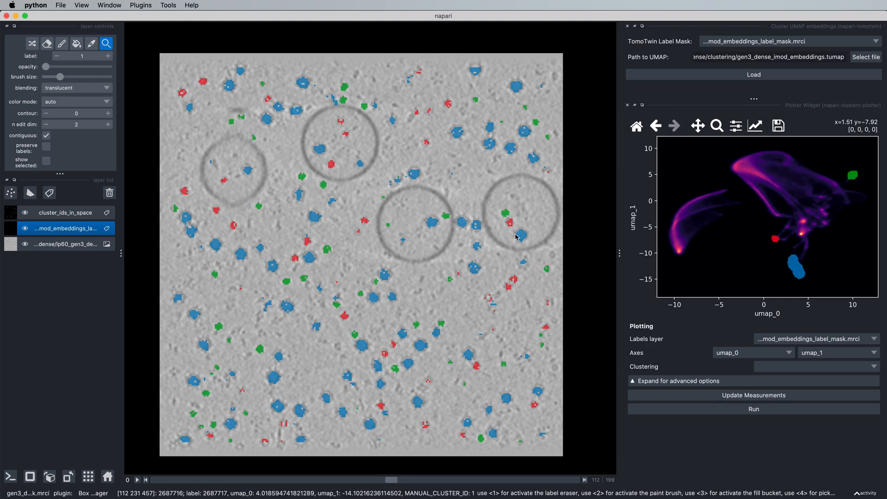
{"action": "mouse_move", "coordinate": [792, 223]}
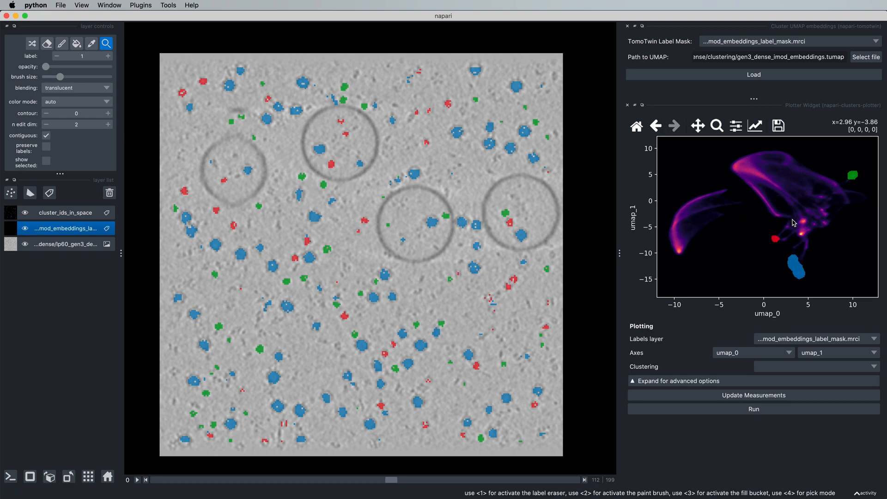
{"action": "mouse_move", "coordinate": [791, 201]}
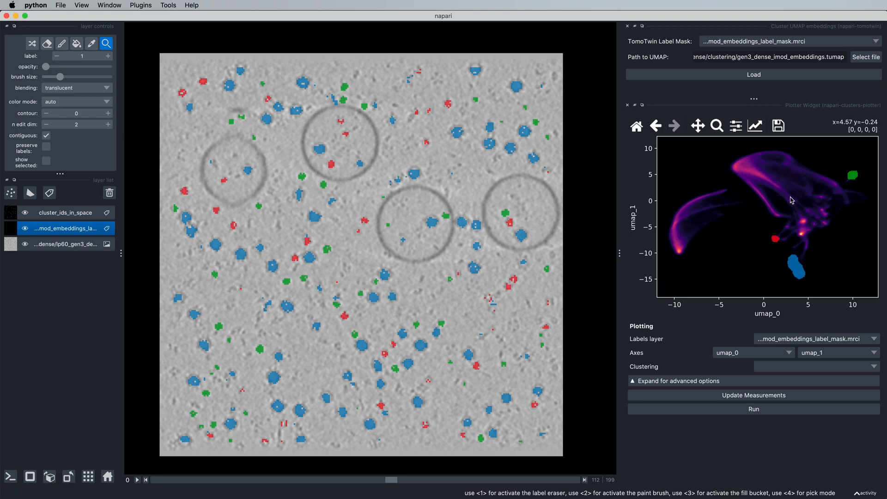
- Zoom into the tomogram and expand the plotter's advanced plotting options
{"action": "scroll", "scroll_direction": "up", "scroll_amount": 3}
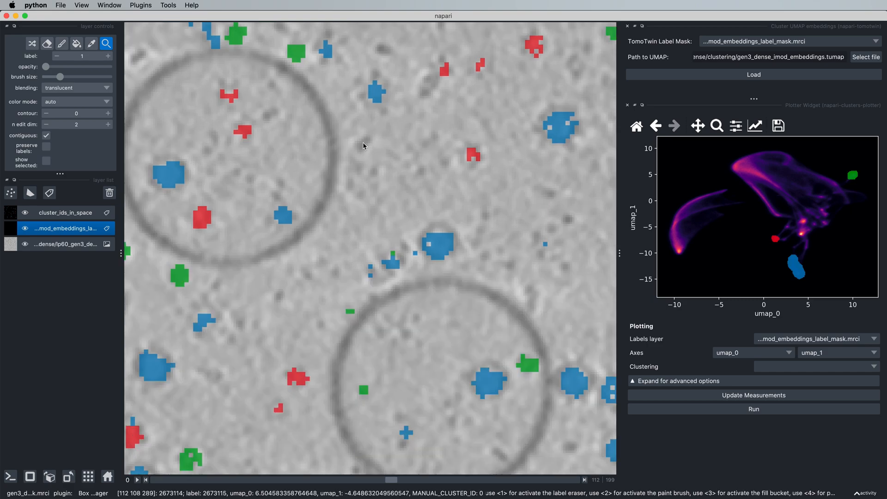
{"action": "mouse_move", "coordinate": [689, 221]}
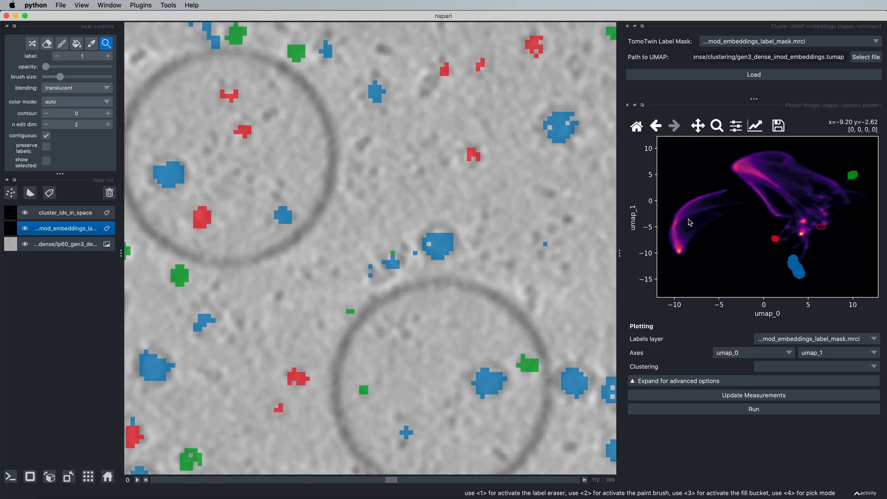
{"action": "mouse_move", "coordinate": [826, 227]}
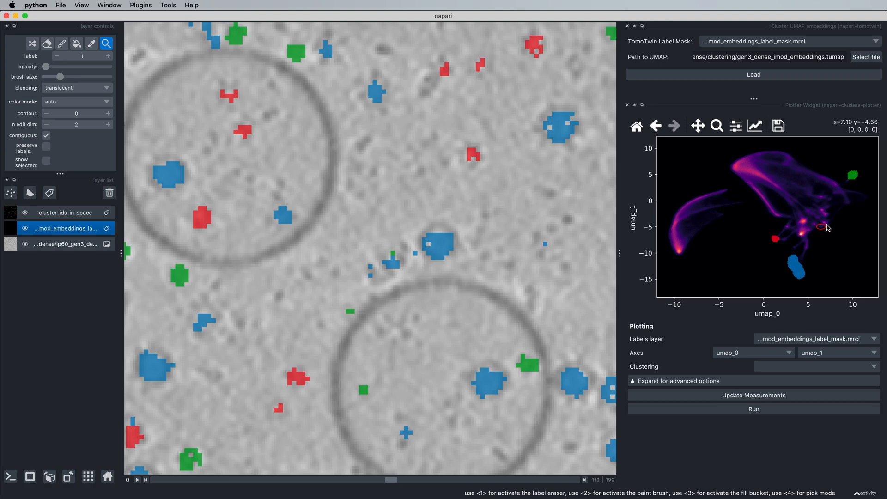
{"action": "mouse_move", "coordinate": [823, 235]}
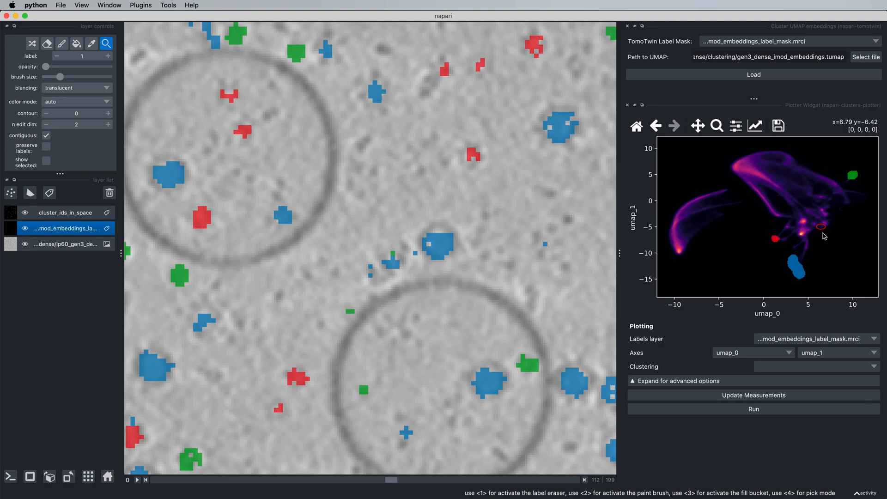
{"action": "mouse_move", "coordinate": [799, 211]}
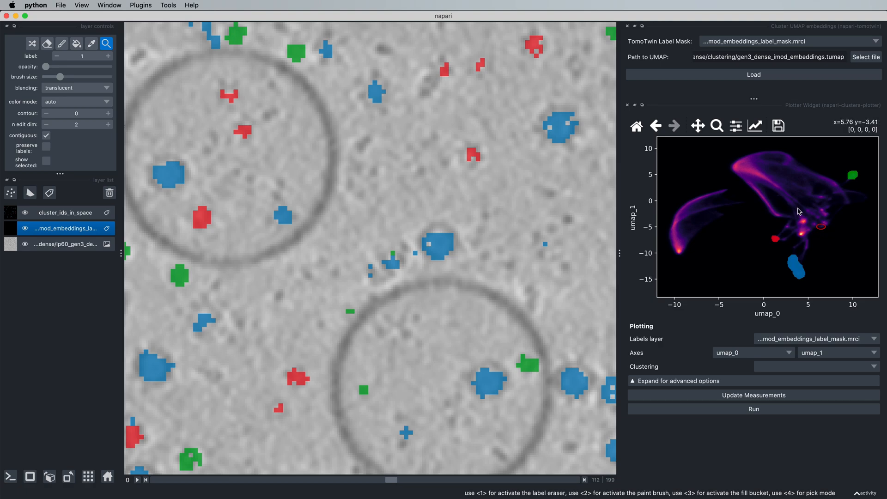
{"action": "left_click", "coordinate": [679, 379]}
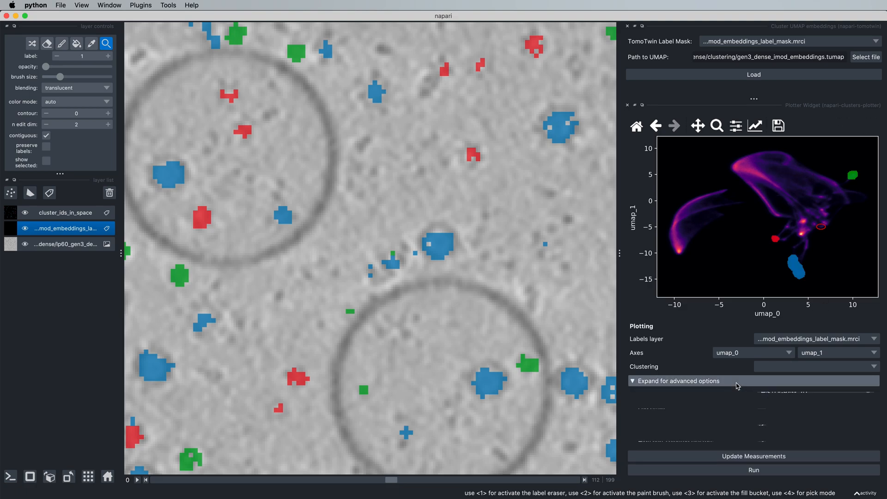
{"action": "left_click", "coordinate": [678, 379]}
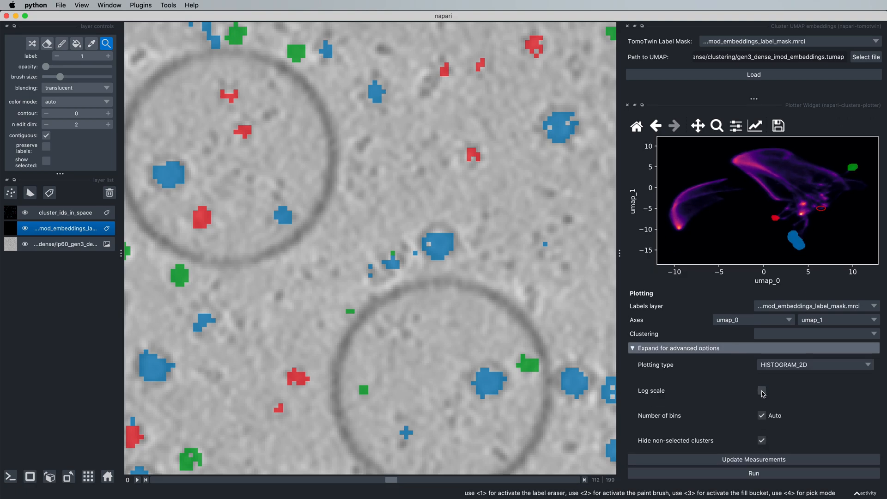
- Enable Log scale on the HISTOGRAM_2D density plot and collapse the advanced options
{"action": "left_click", "coordinate": [761, 390]}
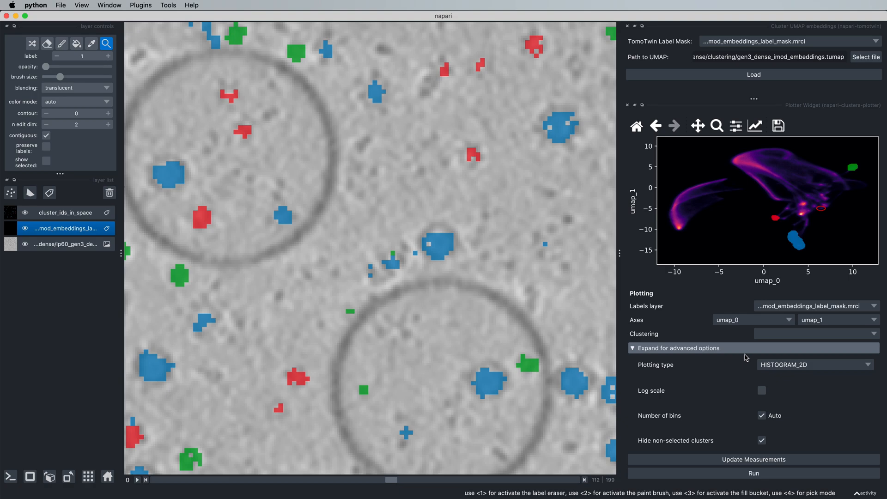
{"action": "left_click", "coordinate": [761, 390]}
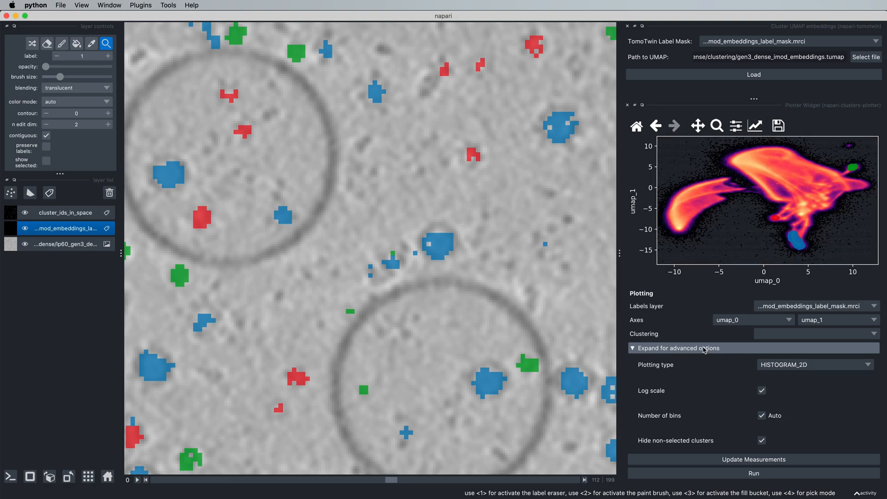
{"action": "left_click", "coordinate": [677, 348]}
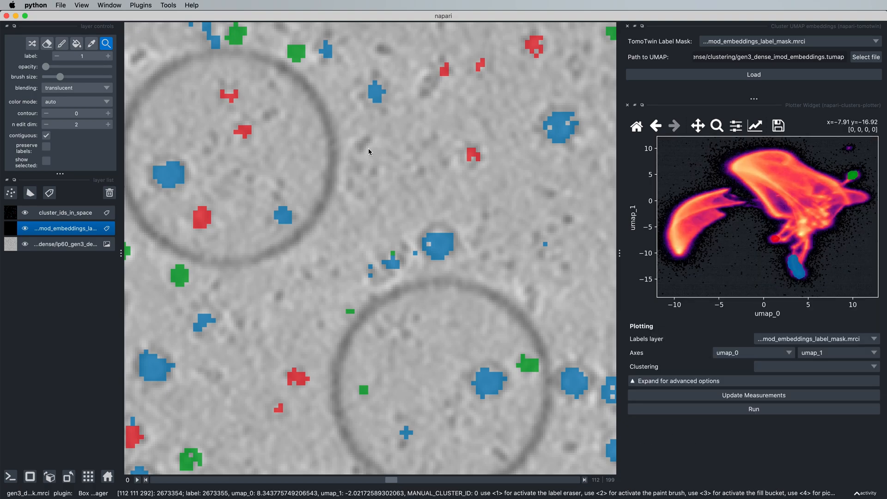
{"action": "mouse_move", "coordinate": [362, 148]}
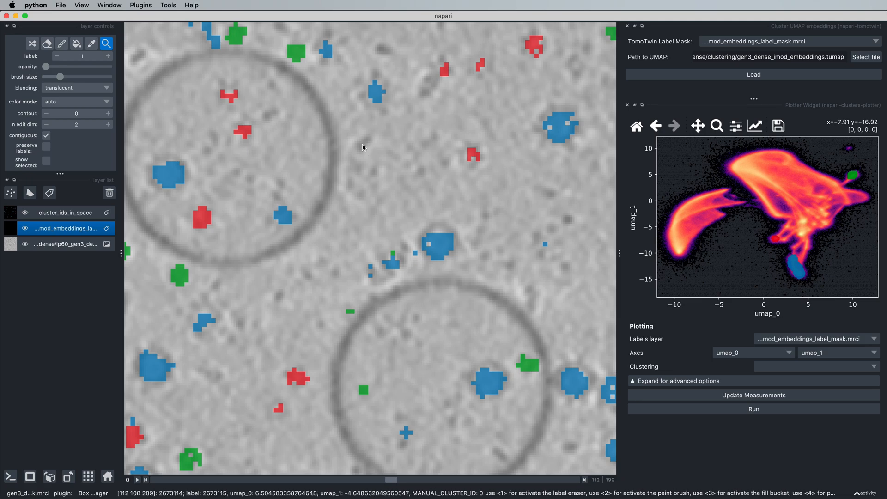
{"action": "mouse_move", "coordinate": [822, 230]}
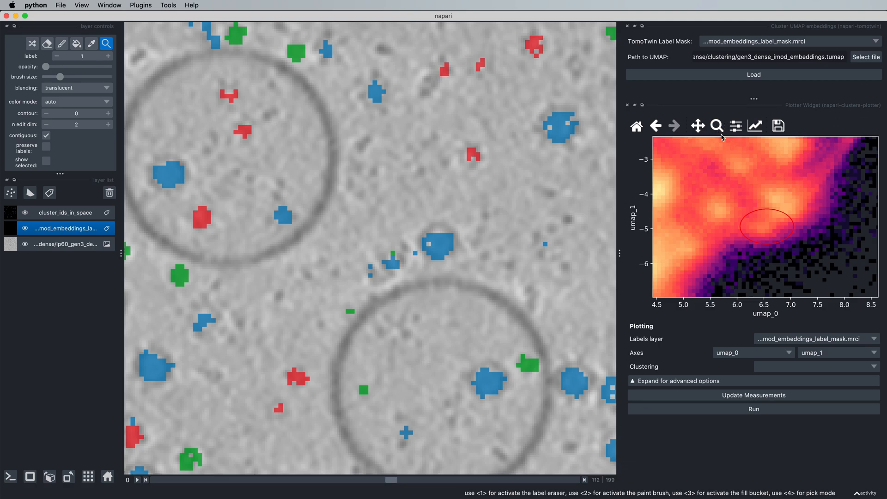
{"action": "mouse_move", "coordinate": [757, 236]}
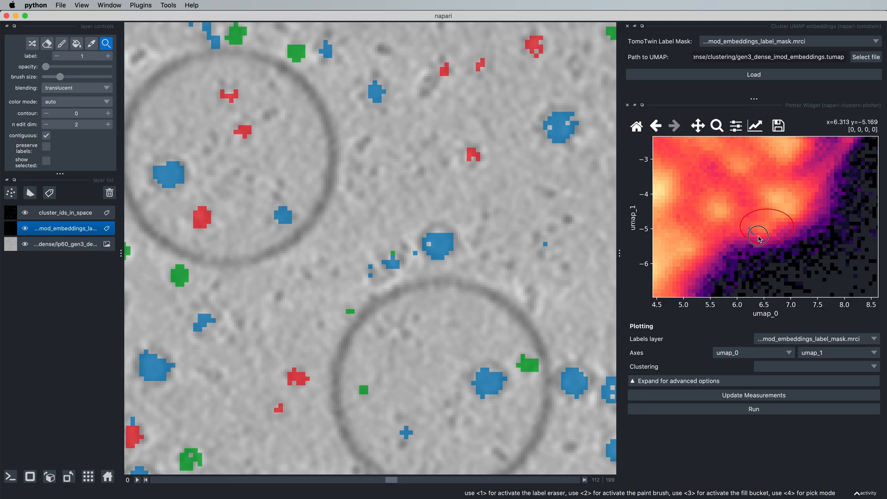
{"action": "mouse_move", "coordinate": [749, 226]}
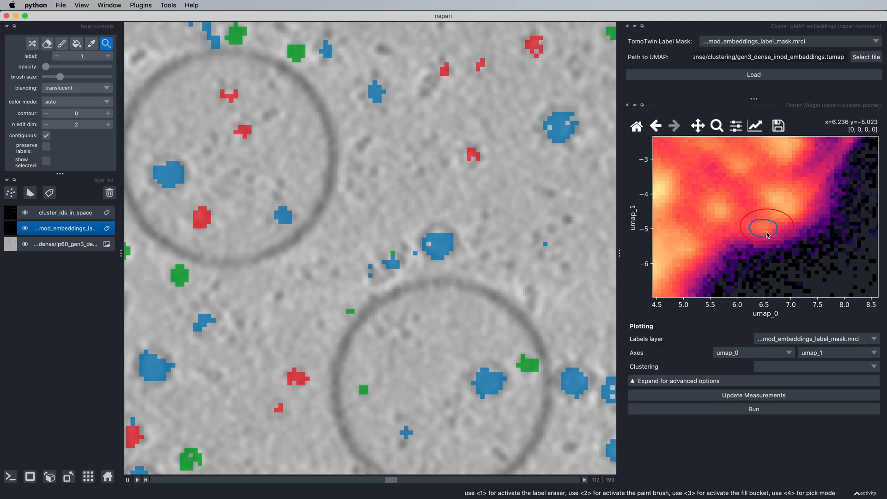
- Finish the lasso near (6.5, −5) as a fourth, purple cluster shown in the tomogram
{"action": "left_click", "coordinate": [764, 227]}
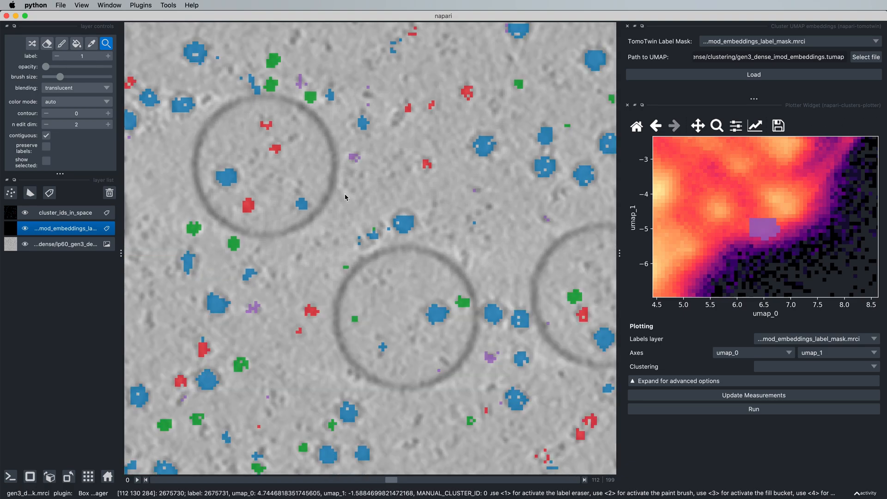
- Move to slice 96, reset the UMAP plot with back arrow and Home, then reach the Plugins menu
{"action": "scroll", "scroll_direction": "down", "scroll_amount": 3}
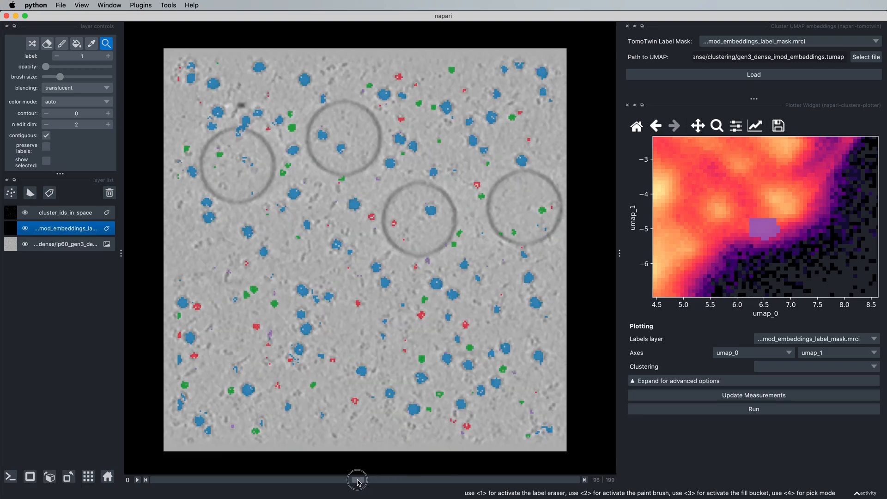
{"action": "mouse_move", "coordinate": [370, 440]}
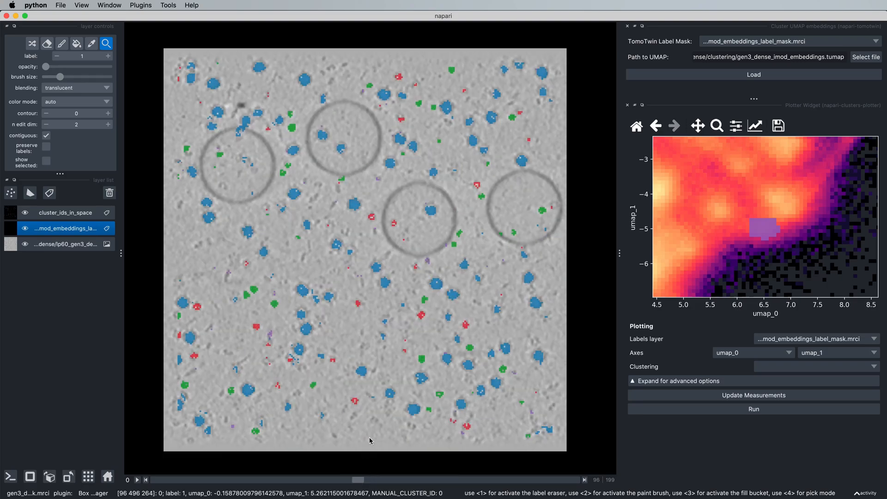
{"action": "mouse_move", "coordinate": [417, 343]}
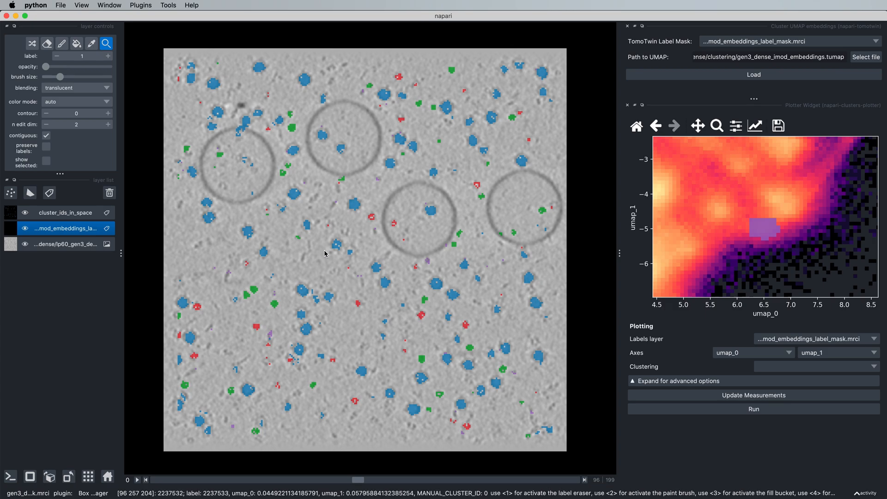
{"action": "mouse_move", "coordinate": [368, 242]}
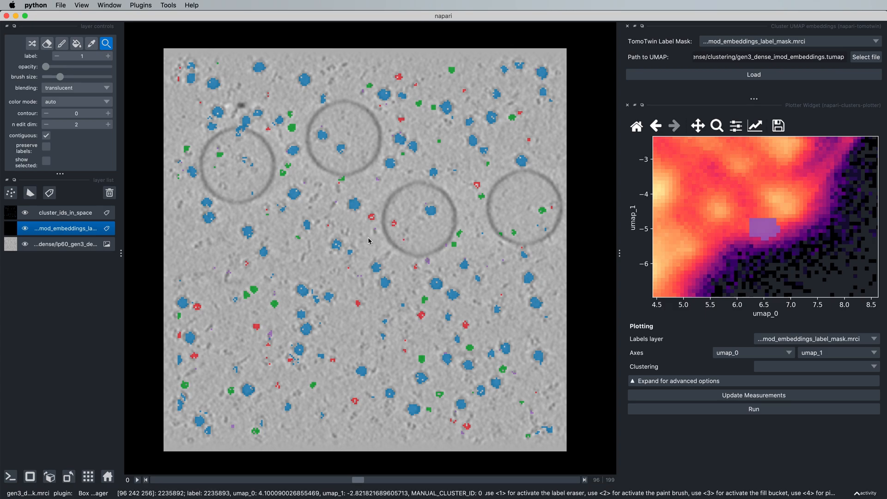
{"action": "left_click", "coordinate": [654, 126]}
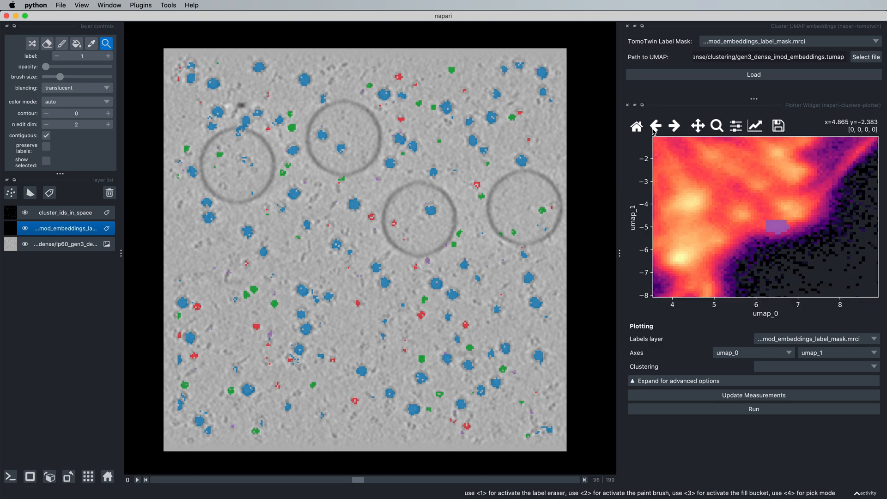
{"action": "left_click", "coordinate": [636, 126]}
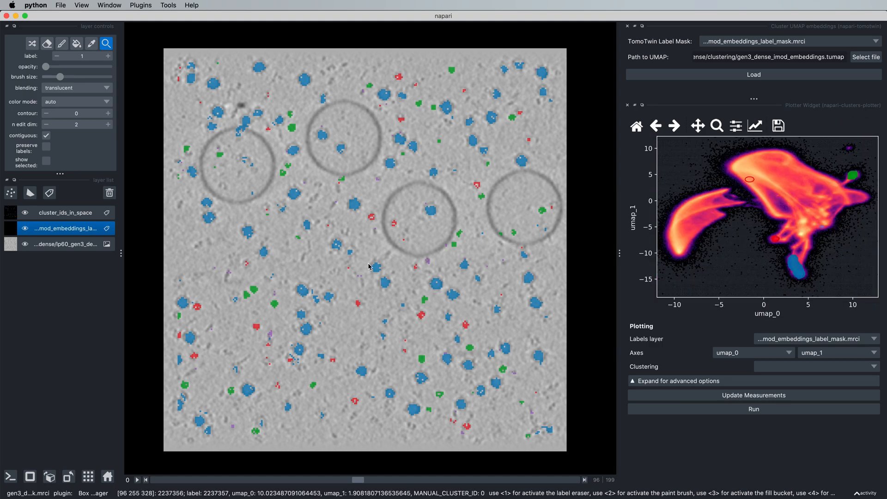
{"action": "left_click", "coordinate": [141, 5]}
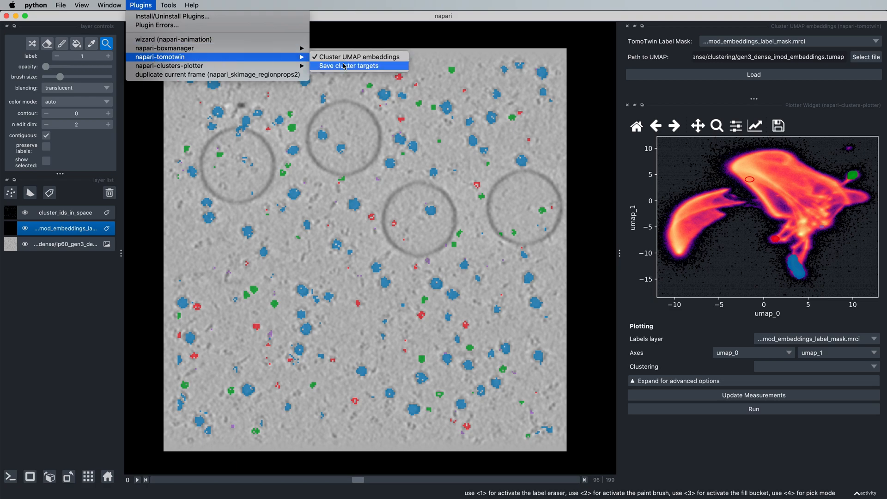
- Launch tomotwin's Save cluster targets tool with the label mask and embeddings path filled
{"action": "left_click", "coordinate": [350, 65]}
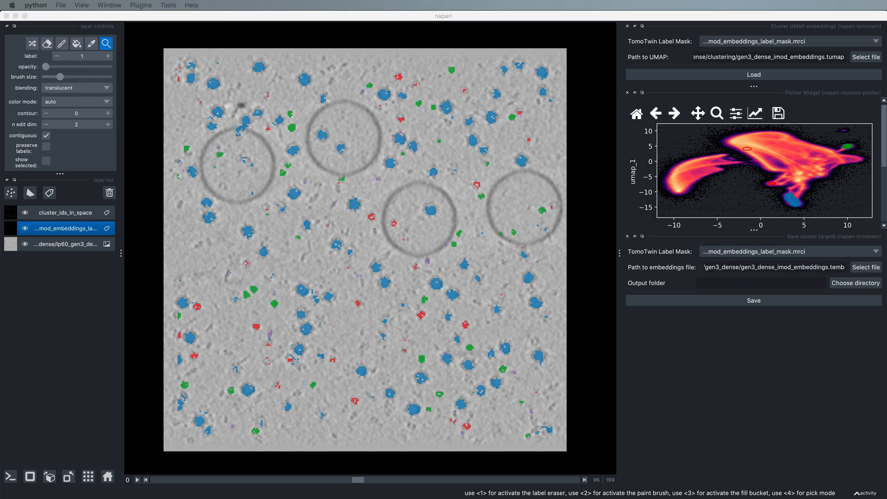
{"action": "mouse_move", "coordinate": [792, 222]}
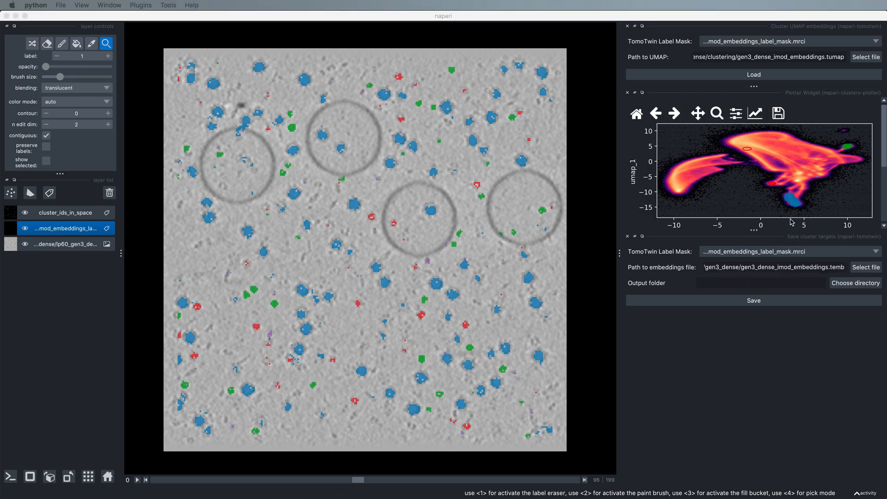
{"action": "mouse_move", "coordinate": [759, 286]}
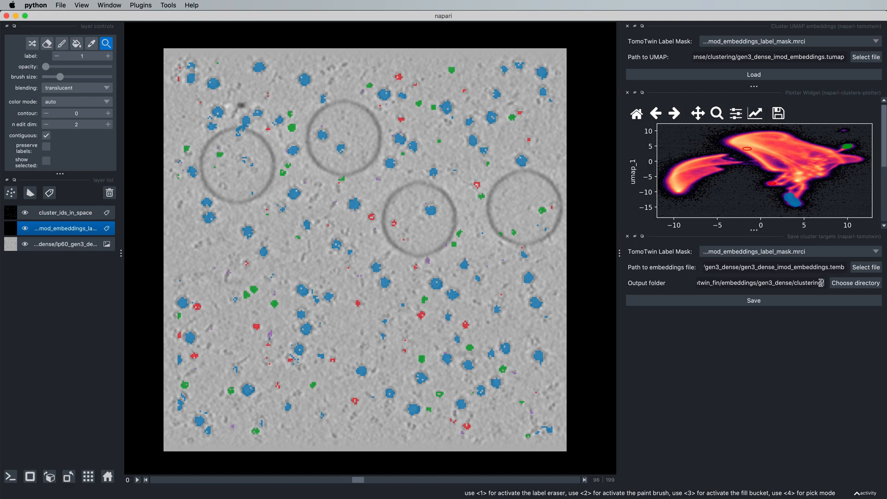
{"action": "mouse_move", "coordinate": [735, 260]}
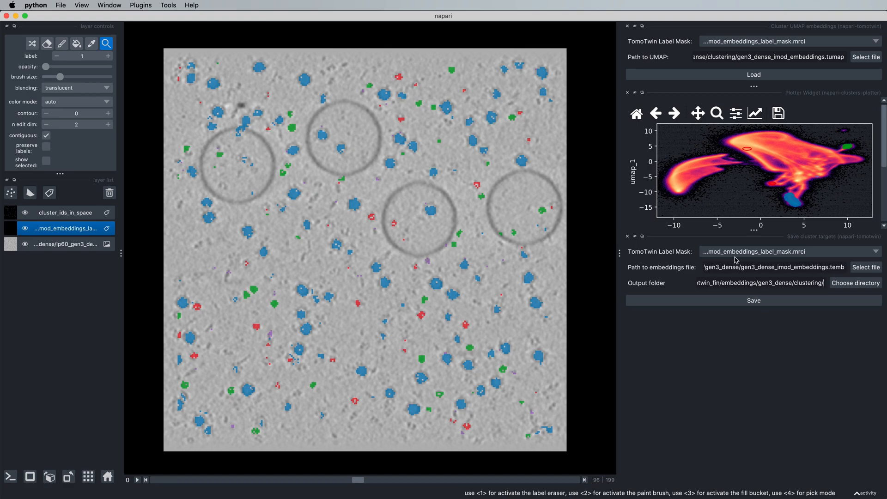
{"action": "mouse_move", "coordinate": [791, 198]}
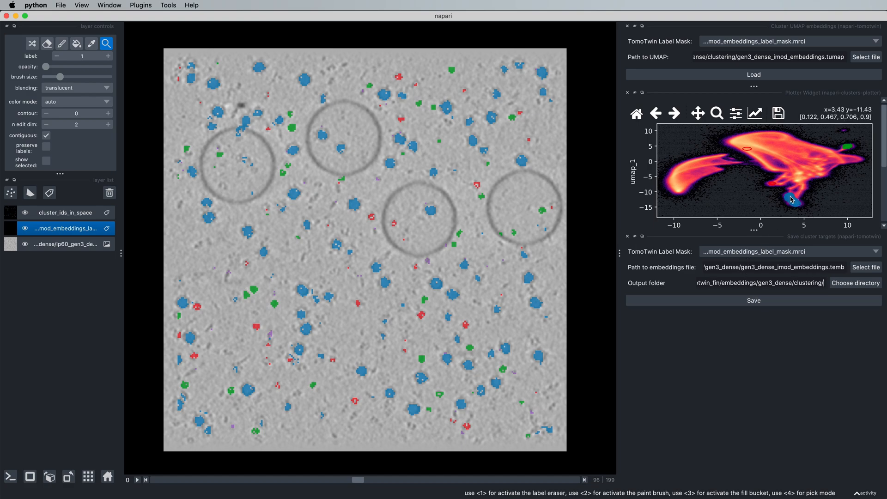
{"action": "mouse_move", "coordinate": [843, 162]}
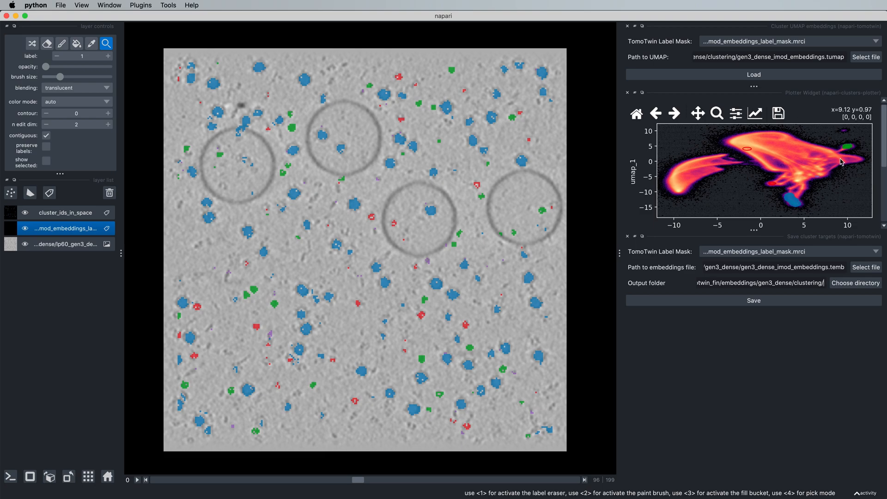
{"action": "mouse_move", "coordinate": [703, 229]}
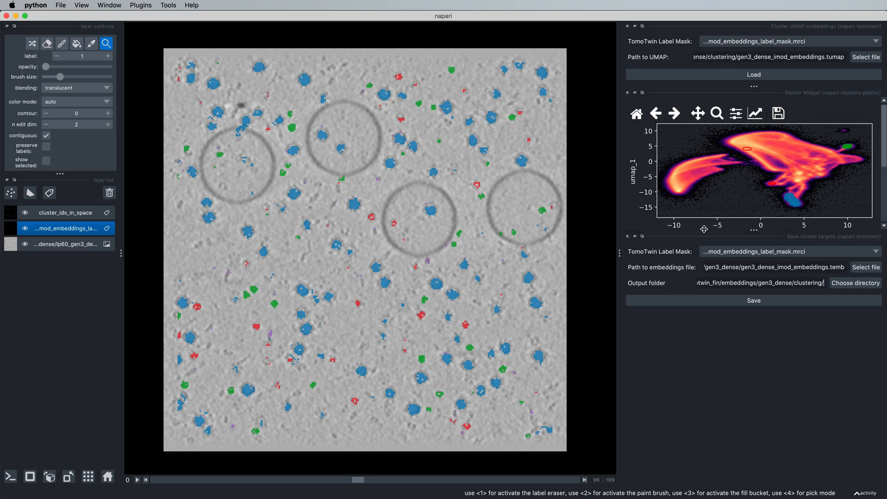
{"action": "mouse_move", "coordinate": [712, 277]}
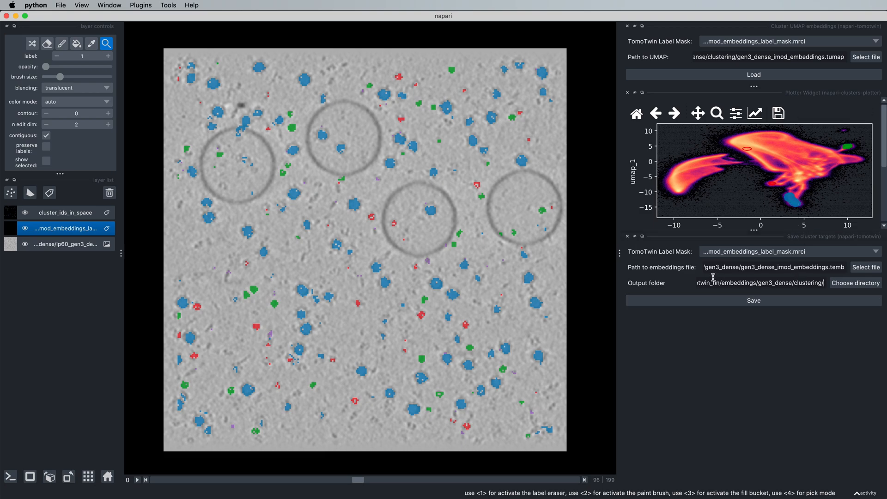
{"action": "mouse_move", "coordinate": [794, 201]}
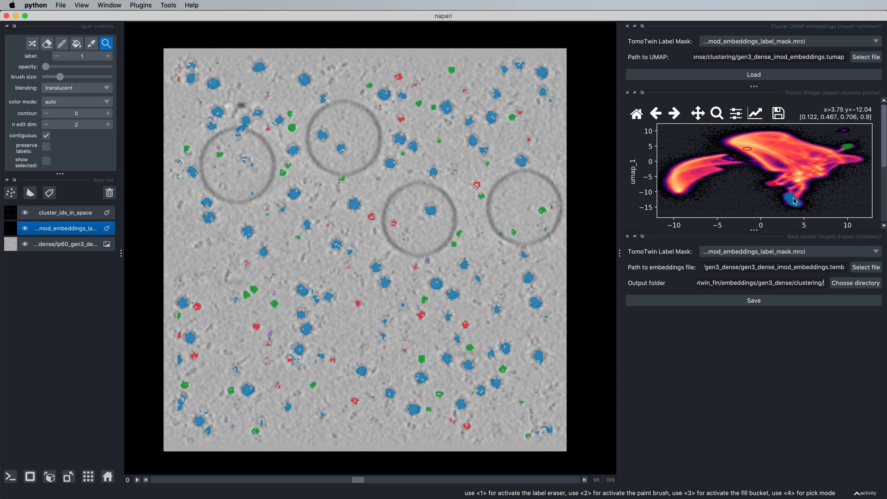
{"action": "mouse_move", "coordinate": [791, 208]}
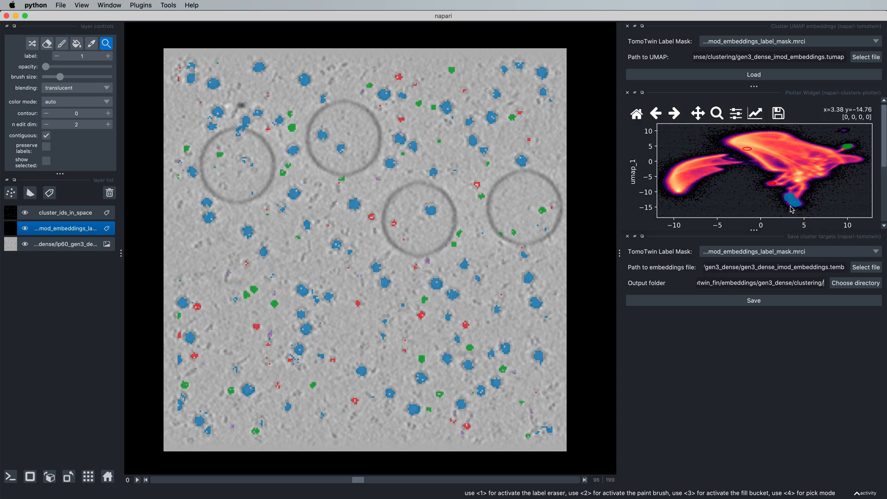
{"action": "mouse_move", "coordinate": [792, 208]}
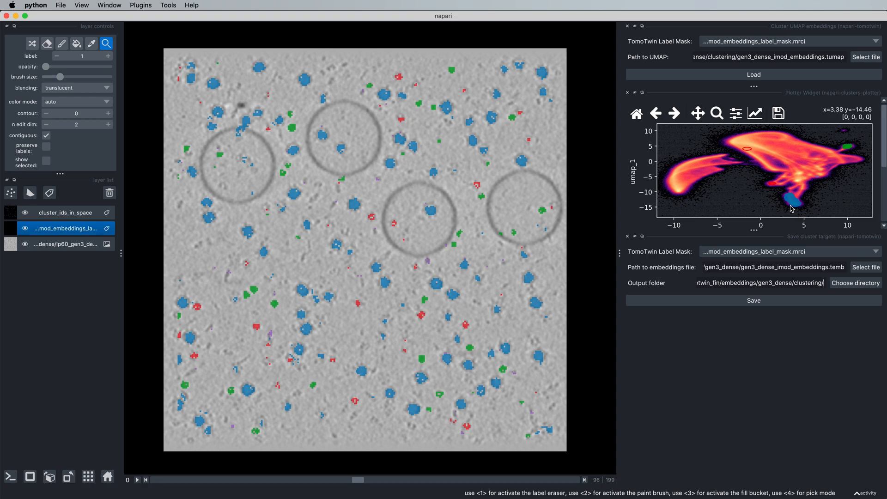
{"action": "mouse_move", "coordinate": [788, 208]}
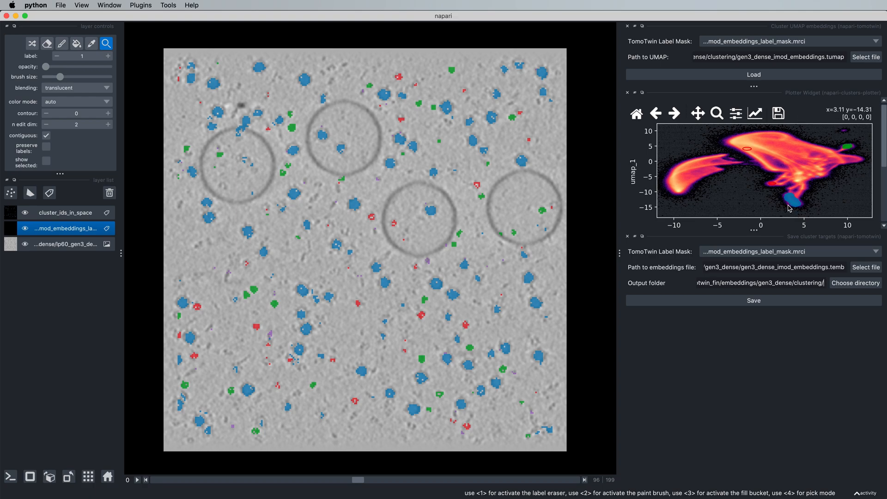
{"action": "mouse_move", "coordinate": [789, 208]}
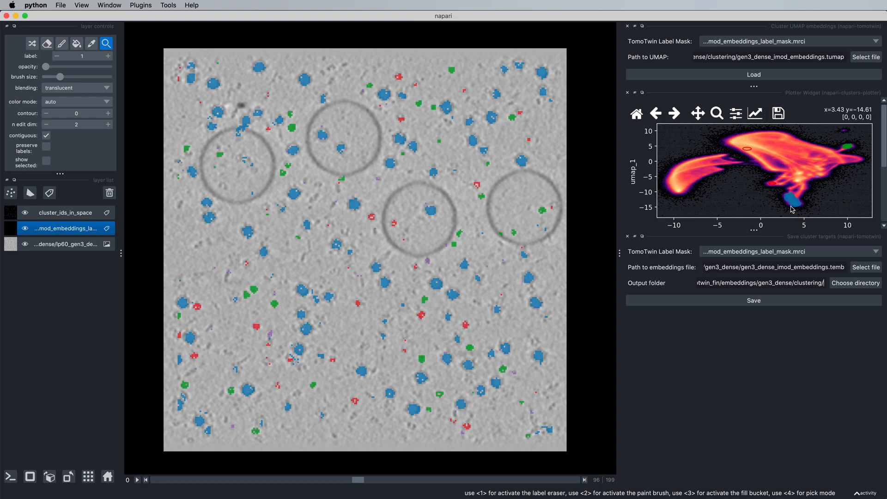
{"action": "mouse_move", "coordinate": [776, 210]}
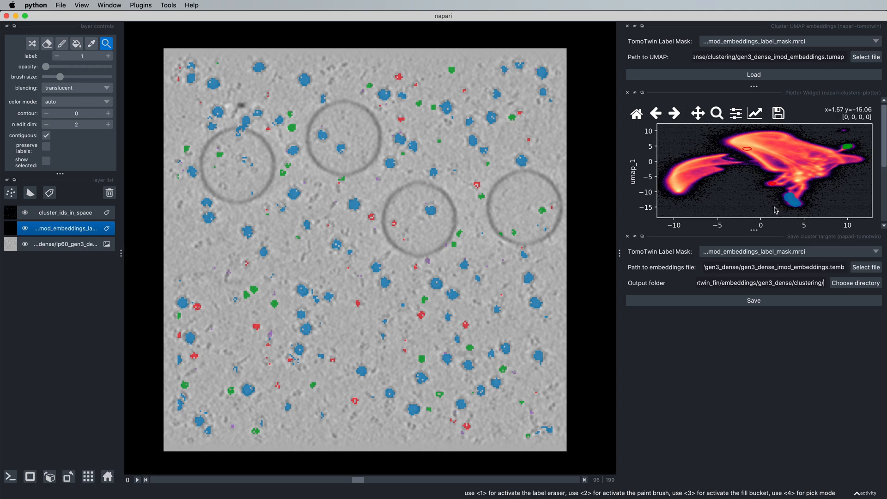
{"action": "mouse_move", "coordinate": [772, 211]}
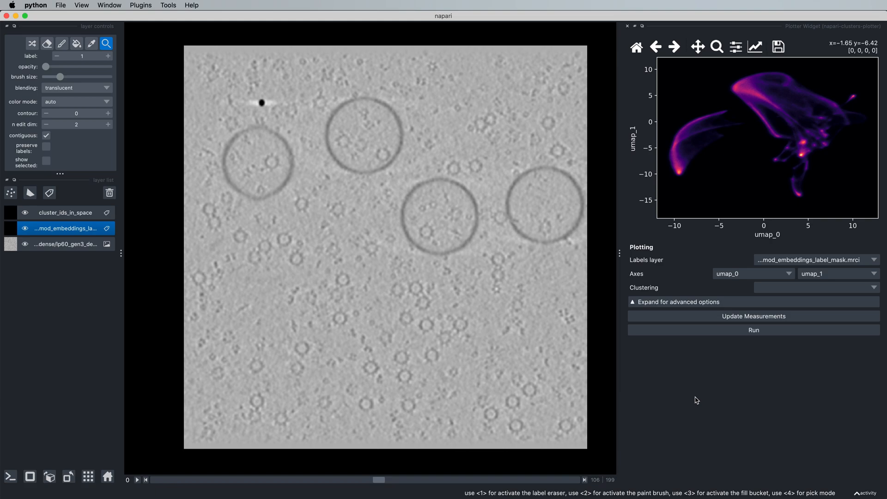
{"action": "mouse_move", "coordinate": [710, 374]}
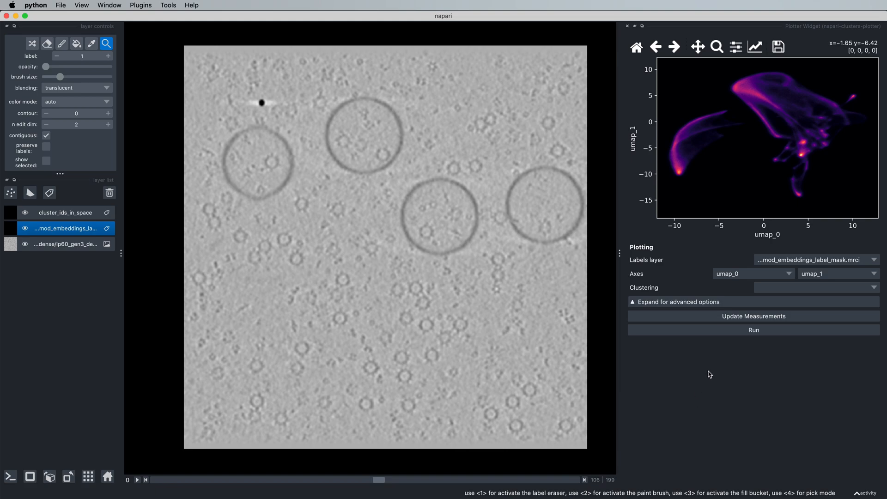
{"action": "mouse_move", "coordinate": [712, 361]}
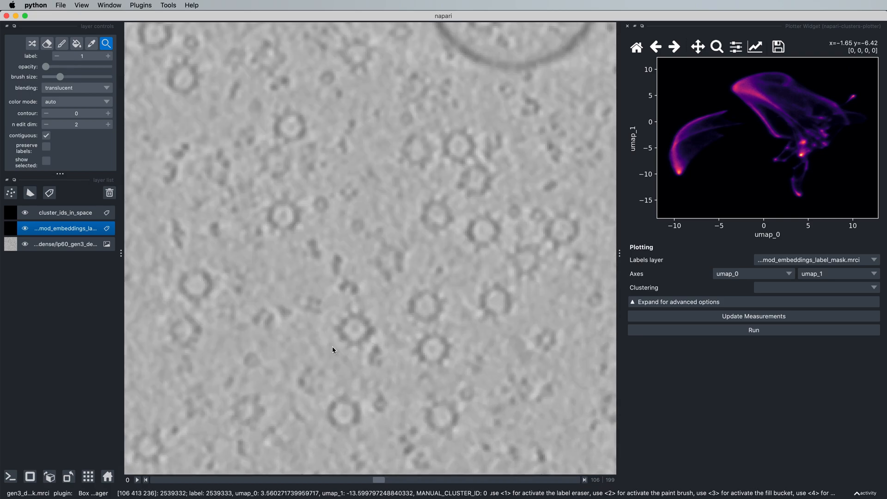
{"action": "mouse_move", "coordinate": [793, 183]}
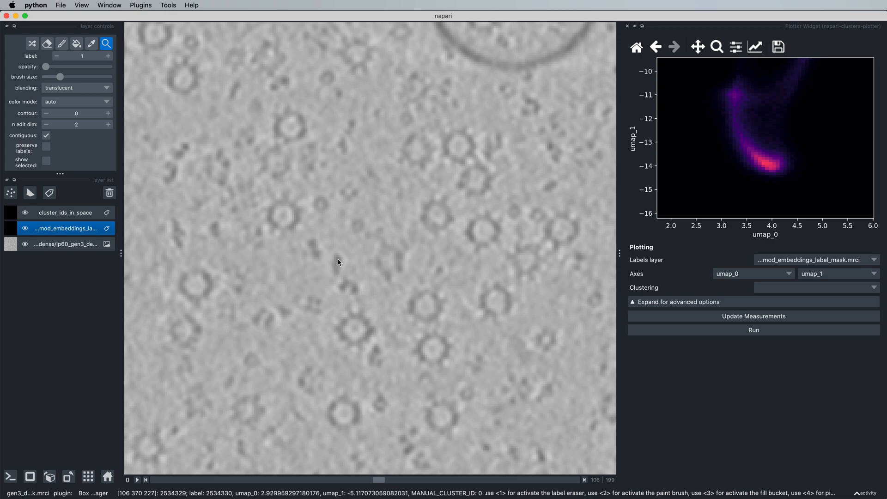
{"action": "mouse_move", "coordinate": [253, 255]}
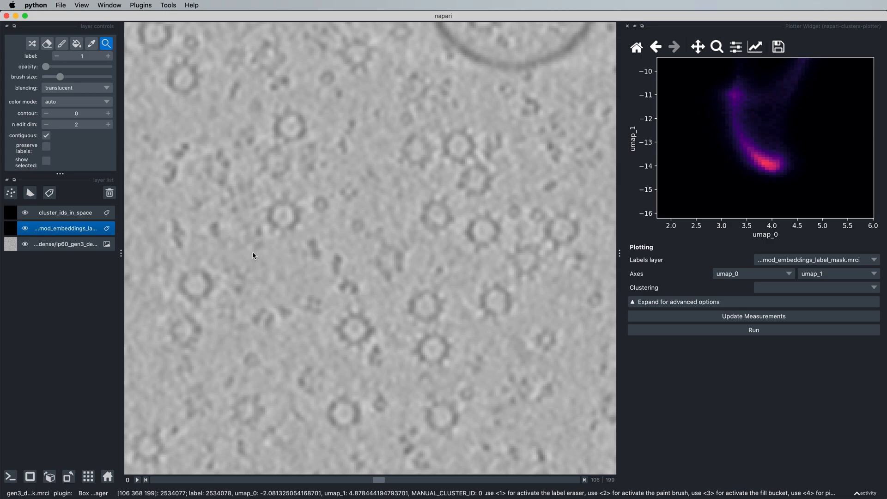
{"action": "mouse_move", "coordinate": [594, 246]}
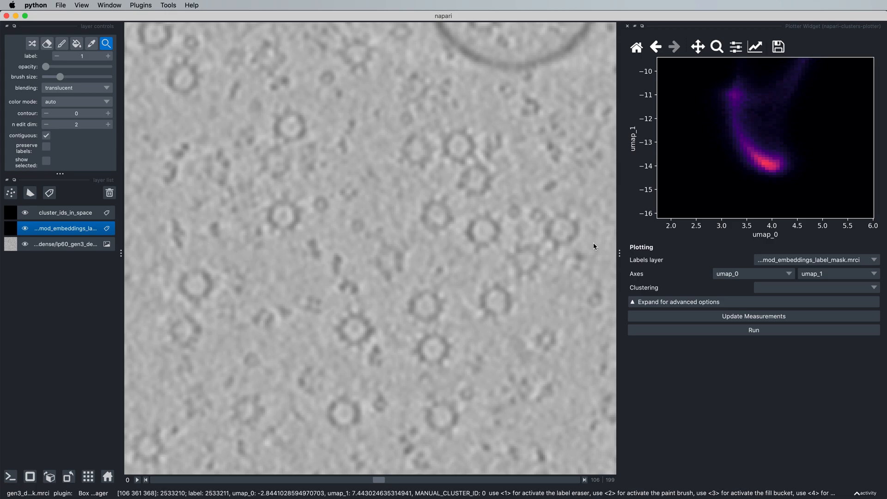
{"action": "mouse_move", "coordinate": [583, 253]}
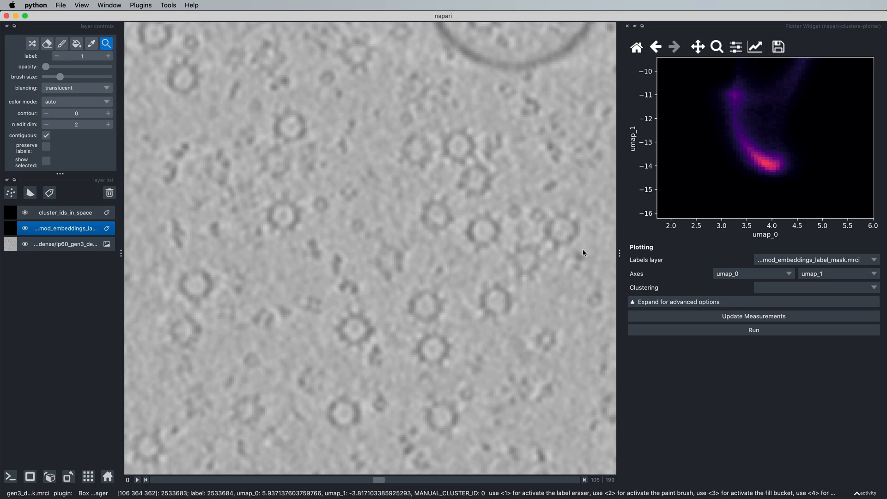
{"action": "mouse_move", "coordinate": [368, 327]}
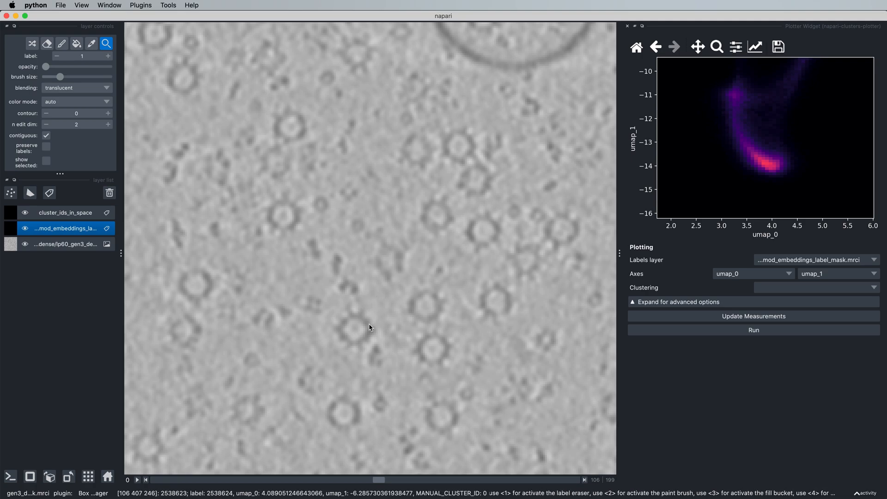
{"action": "mouse_move", "coordinate": [348, 330]}
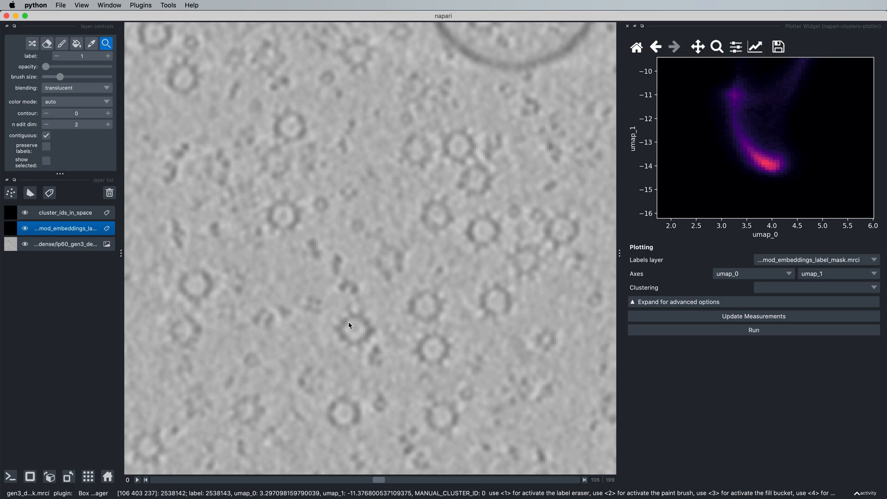
{"action": "mouse_move", "coordinate": [357, 329]}
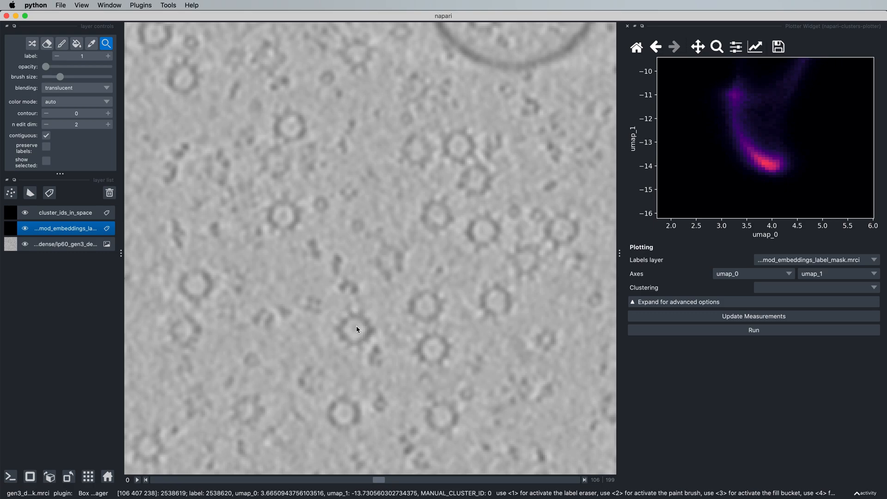
{"action": "mouse_move", "coordinate": [355, 336]}
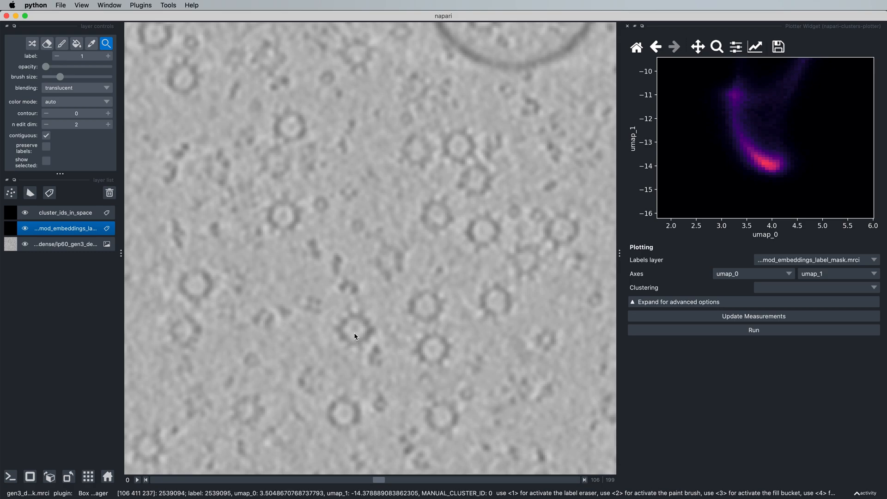
{"action": "mouse_move", "coordinate": [355, 334]}
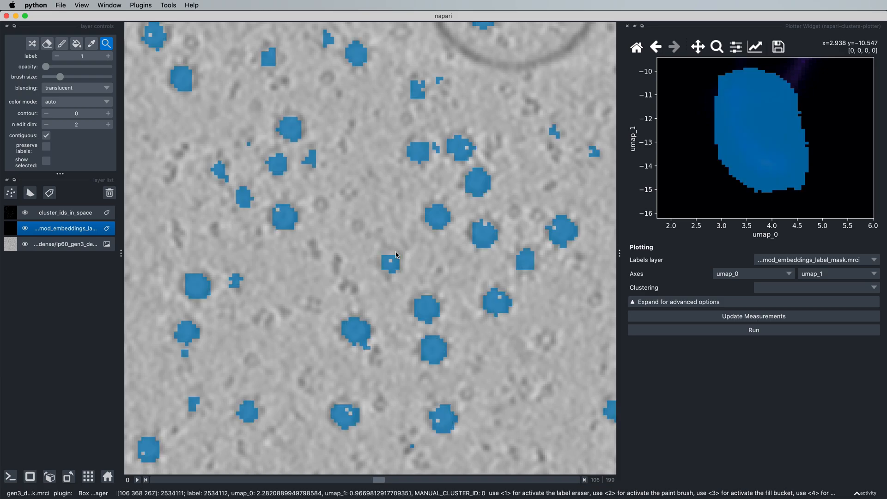
{"action": "mouse_move", "coordinate": [430, 267]}
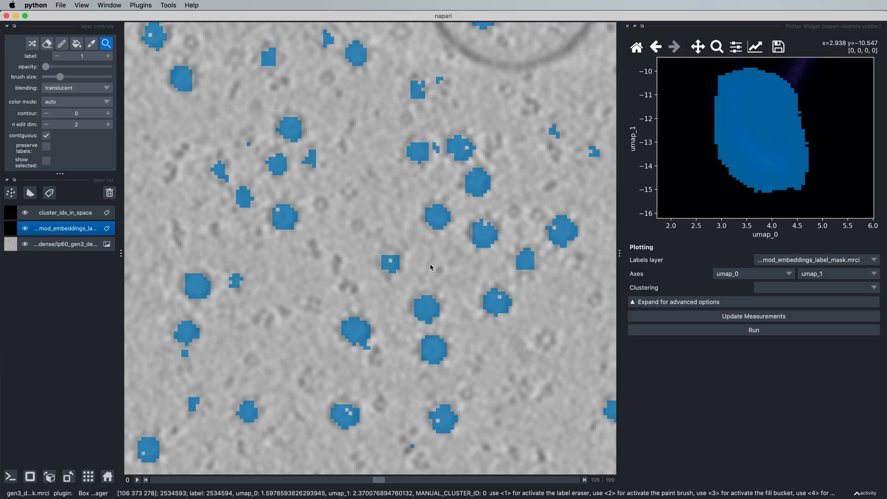
{"action": "mouse_move", "coordinate": [625, 196]}
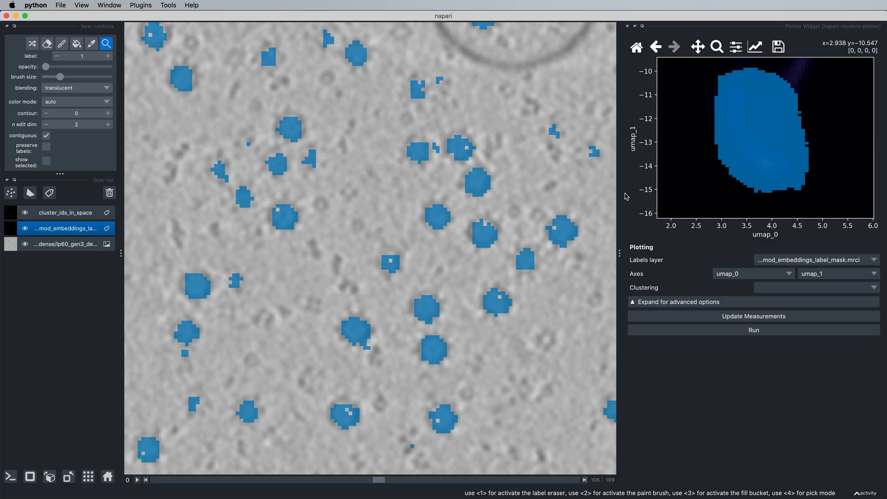
{"action": "mouse_move", "coordinate": [369, 315]}
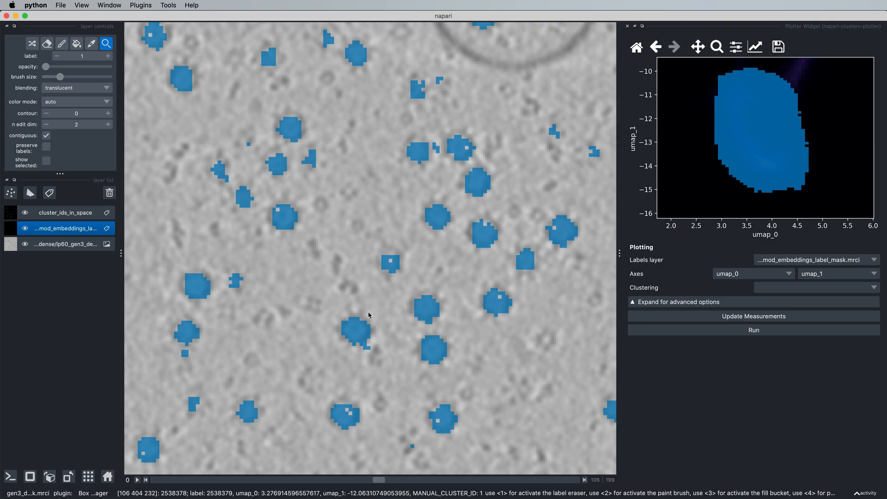
{"action": "mouse_move", "coordinate": [737, 109]}
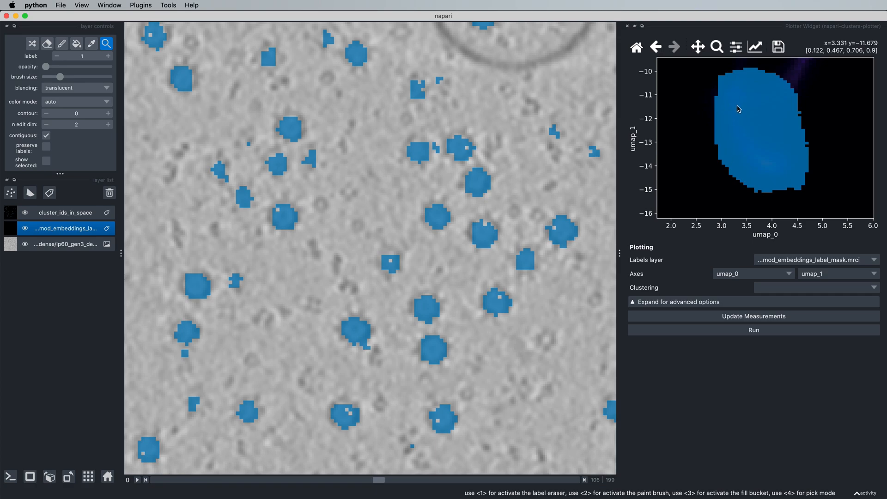
{"action": "mouse_move", "coordinate": [745, 94]}
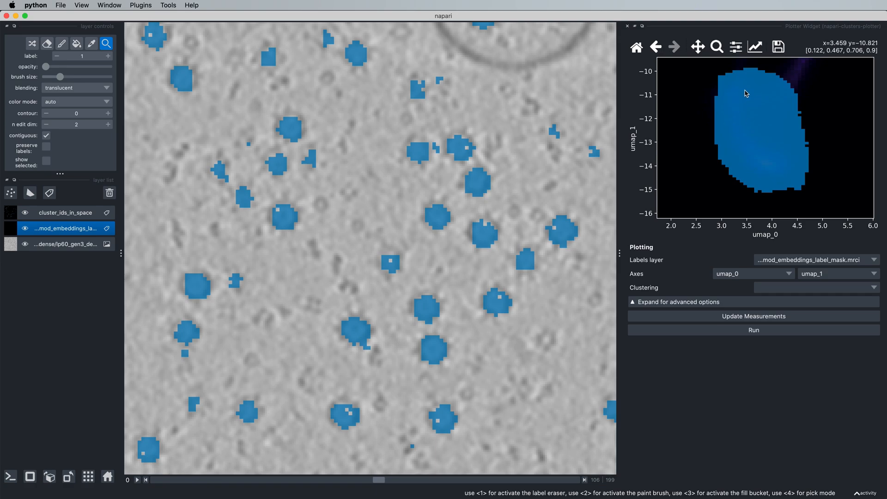
{"action": "mouse_move", "coordinate": [349, 332]}
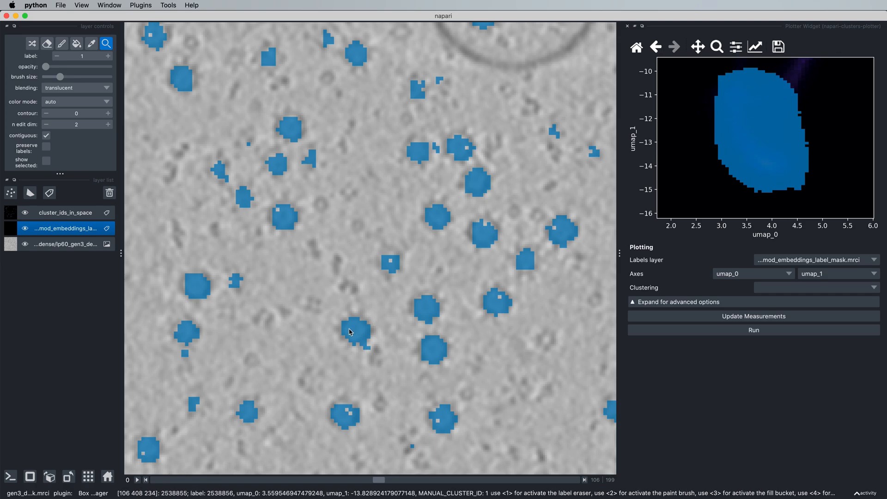
{"action": "mouse_move", "coordinate": [364, 332]}
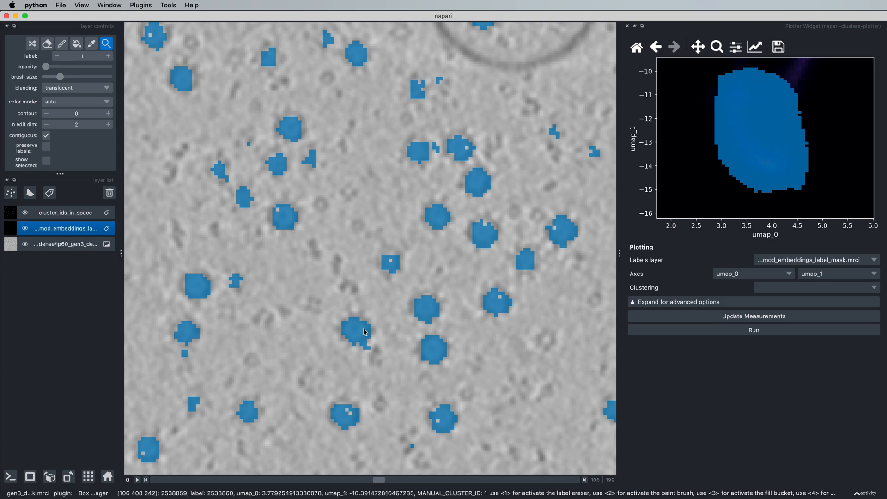
{"action": "mouse_move", "coordinate": [686, 167]}
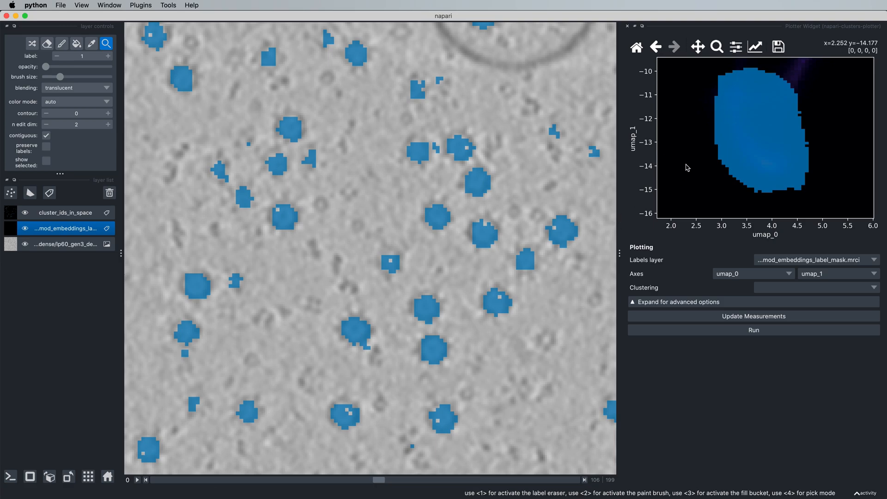
{"action": "mouse_move", "coordinate": [660, 186]}
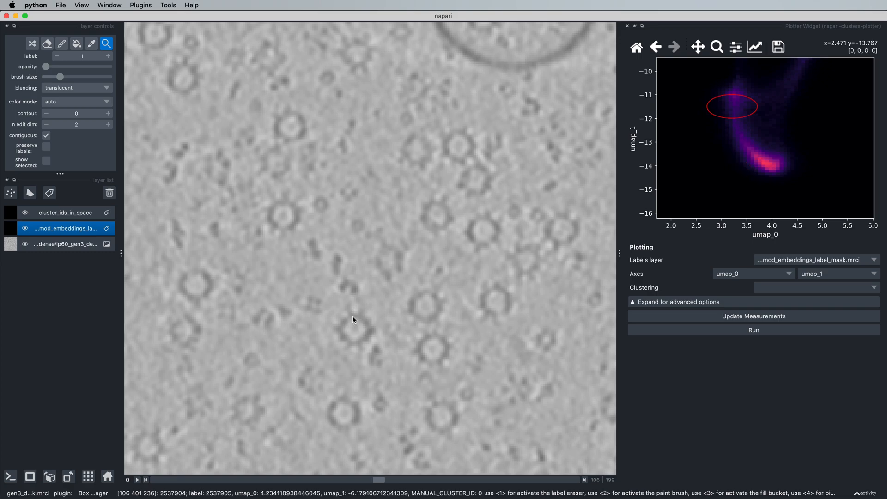
{"action": "mouse_move", "coordinate": [782, 175]}
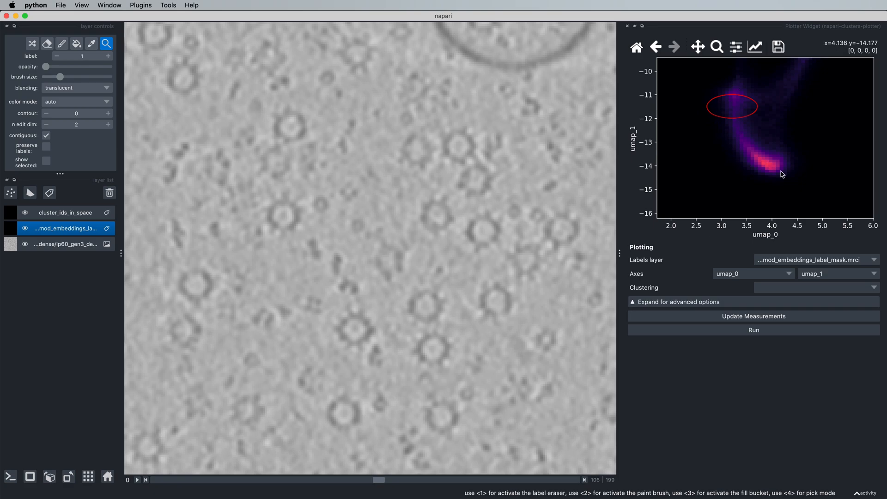
{"action": "mouse_move", "coordinate": [767, 173]}
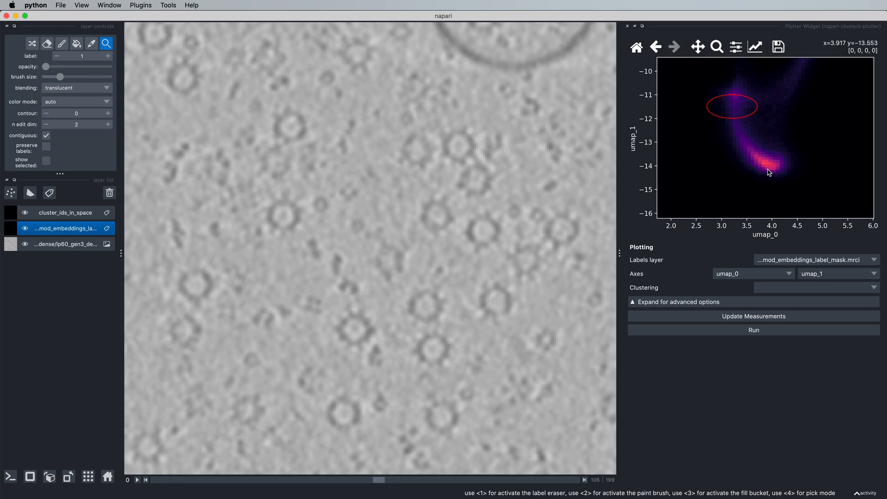
{"action": "mouse_move", "coordinate": [772, 164]}
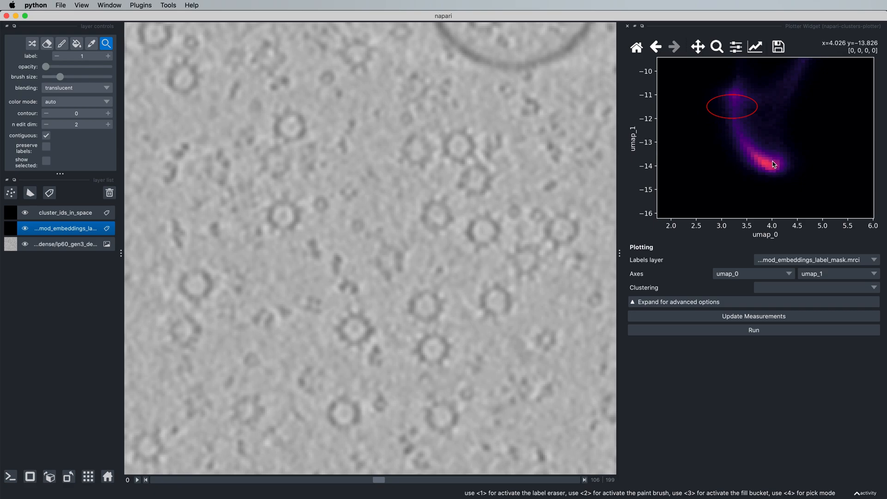
{"action": "mouse_move", "coordinate": [749, 166]}
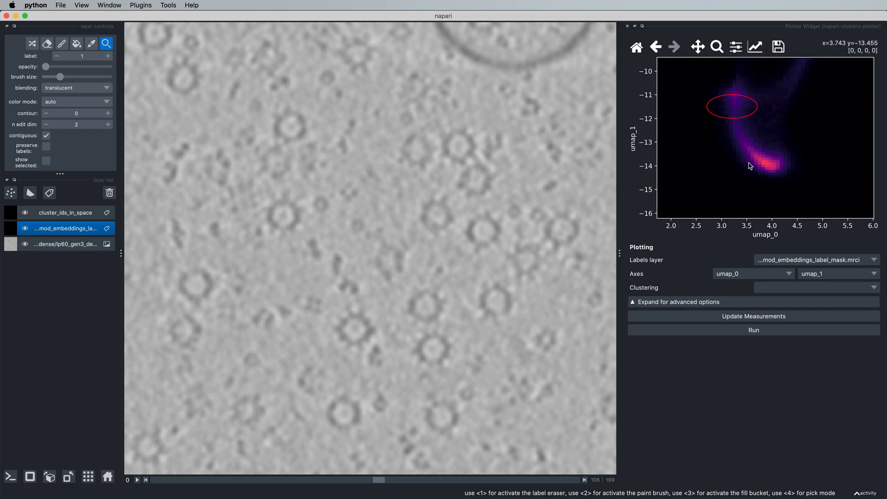
{"action": "mouse_move", "coordinate": [758, 171]}
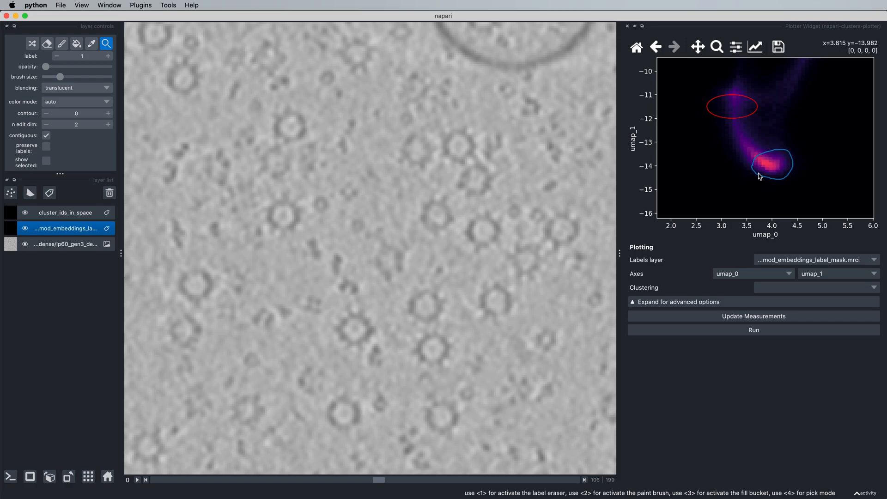
- Apply the dense lower-right spot near (4, −14) as the blue cluster
{"action": "left_click", "coordinate": [775, 165]}
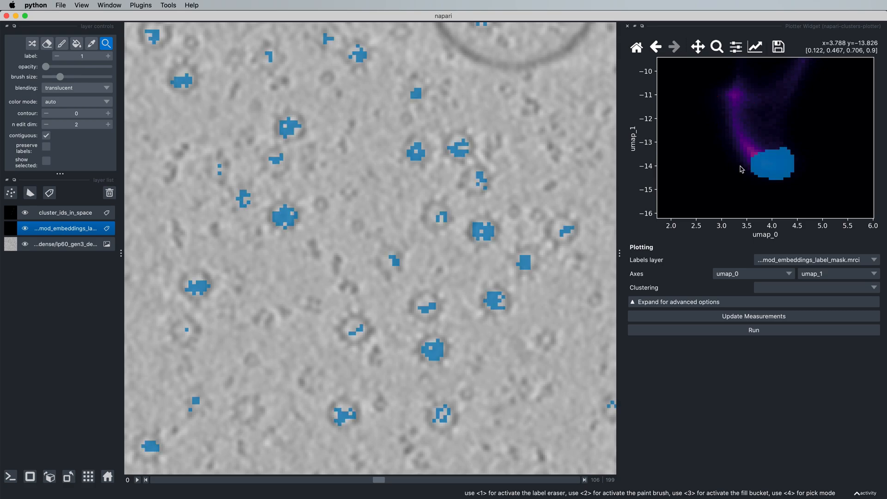
{"action": "mouse_move", "coordinate": [752, 210]}
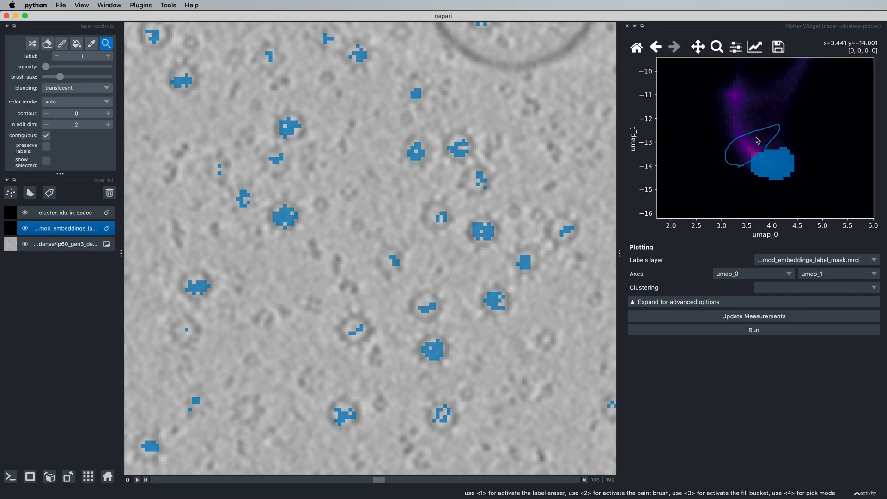
{"action": "mouse_move", "coordinate": [750, 160]}
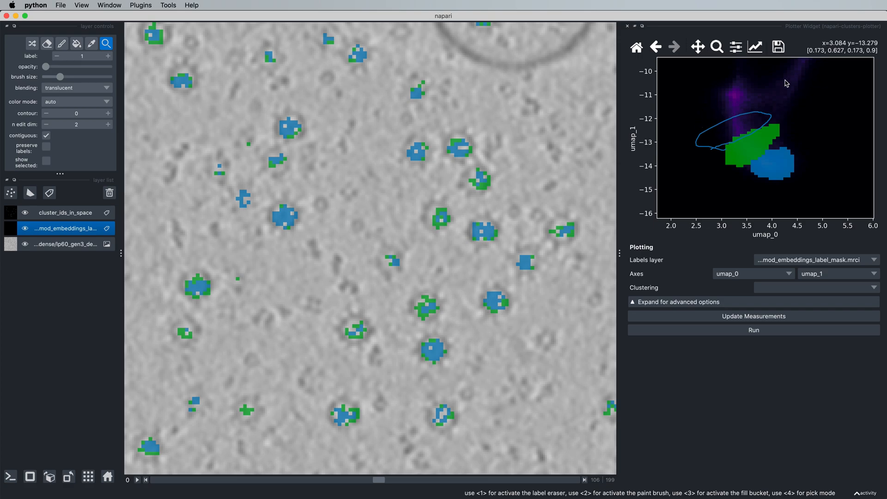
{"action": "mouse_move", "coordinate": [738, 114]}
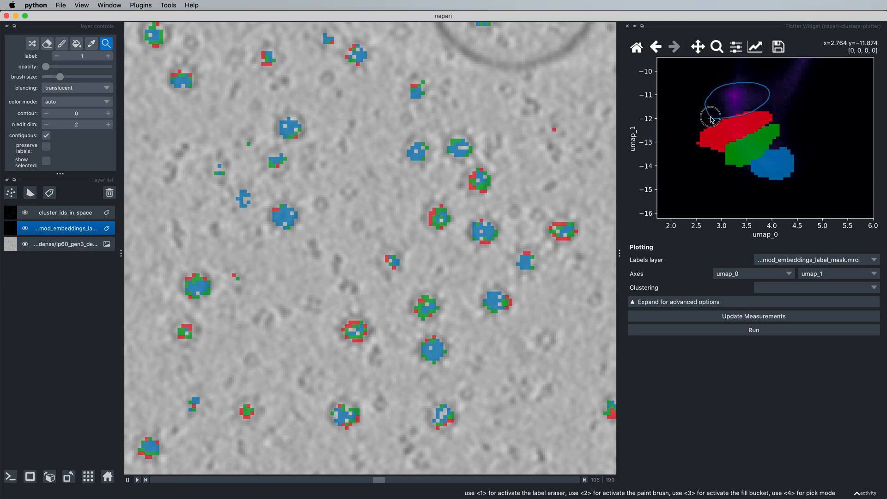
{"action": "mouse_move", "coordinate": [400, 423]}
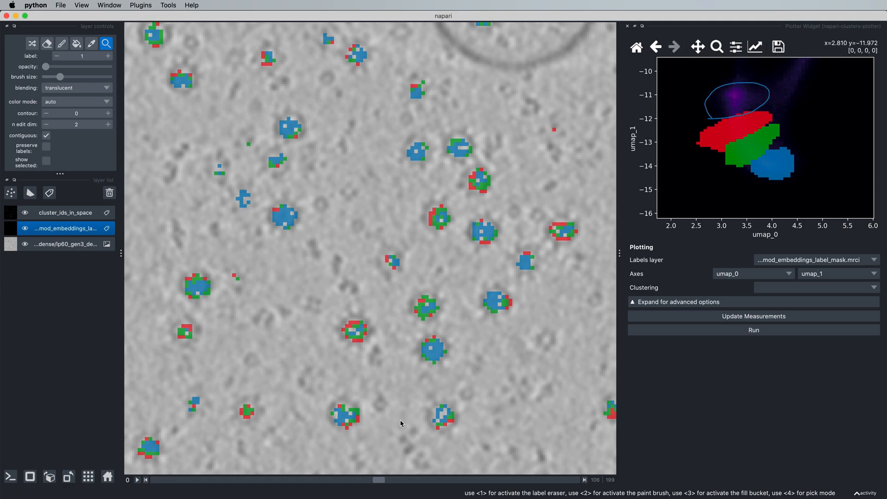
{"action": "mouse_move", "coordinate": [393, 432]}
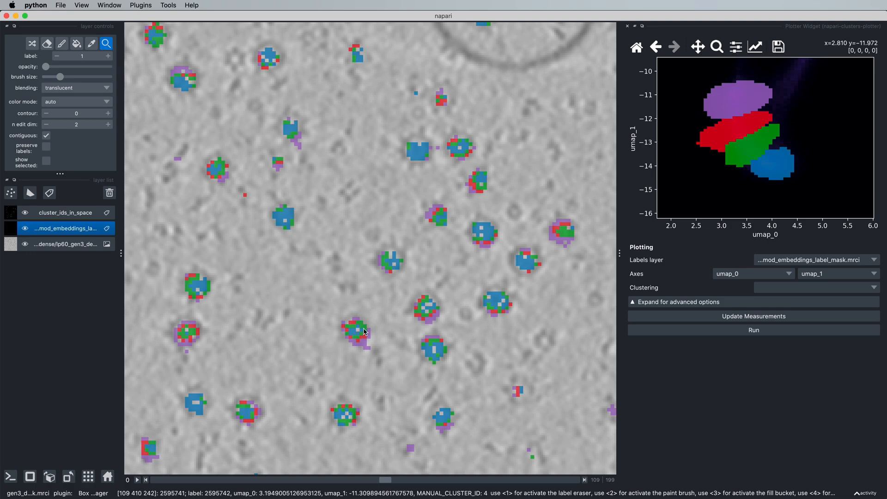
{"action": "mouse_move", "coordinate": [371, 348]}
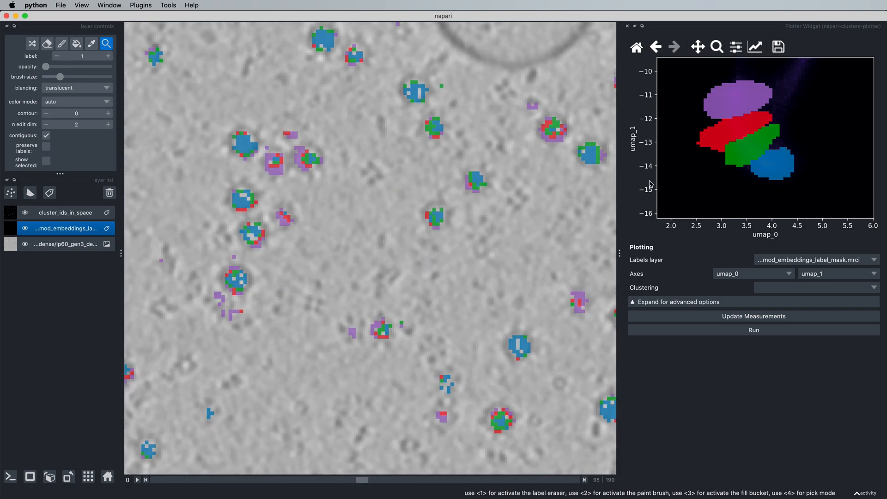
{"action": "mouse_move", "coordinate": [737, 177]}
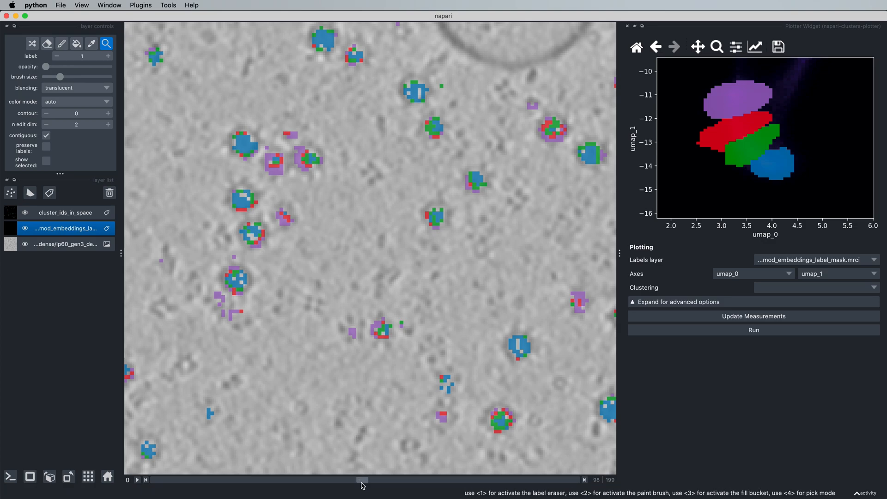
- Browse to another tomogram slice to inspect the purple outermost cluster
{"action": "left_click", "coordinate": [362, 480]}
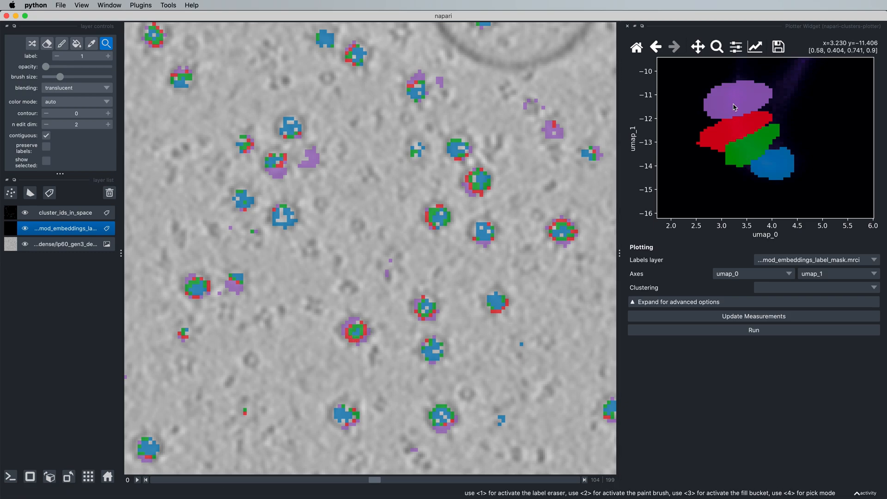
{"action": "mouse_move", "coordinate": [325, 334]}
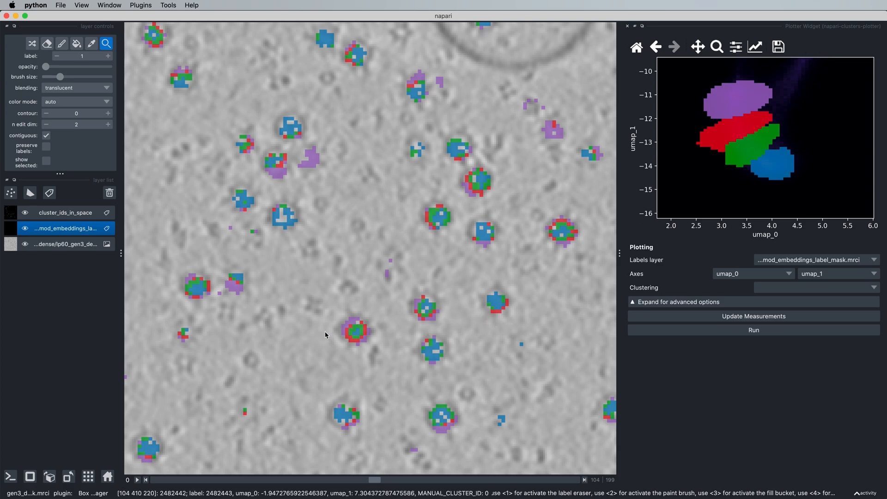